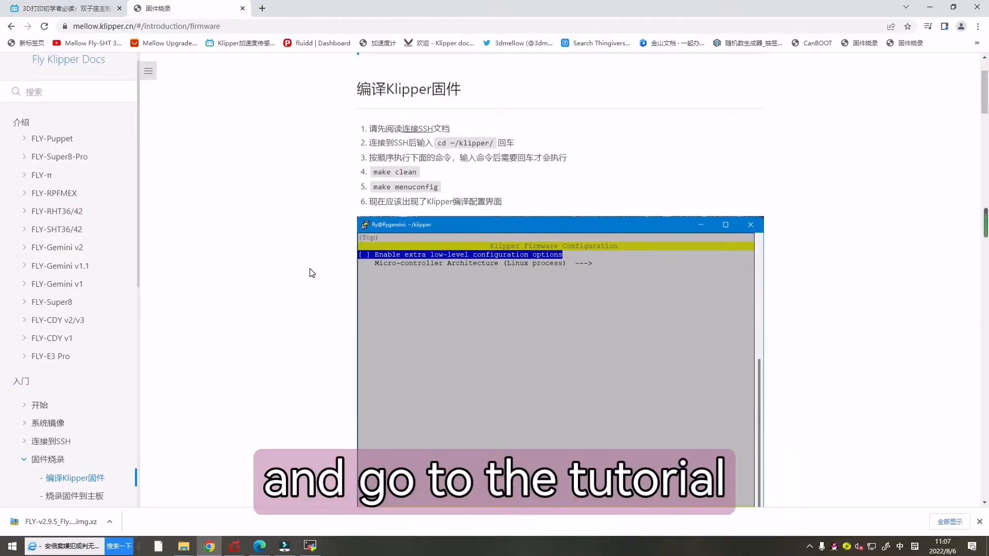
Go from 系统镜像 to 系统镜像下载 and download the FLYOS_v2.9.5 2022-07-12 image
scroll(up, 3)
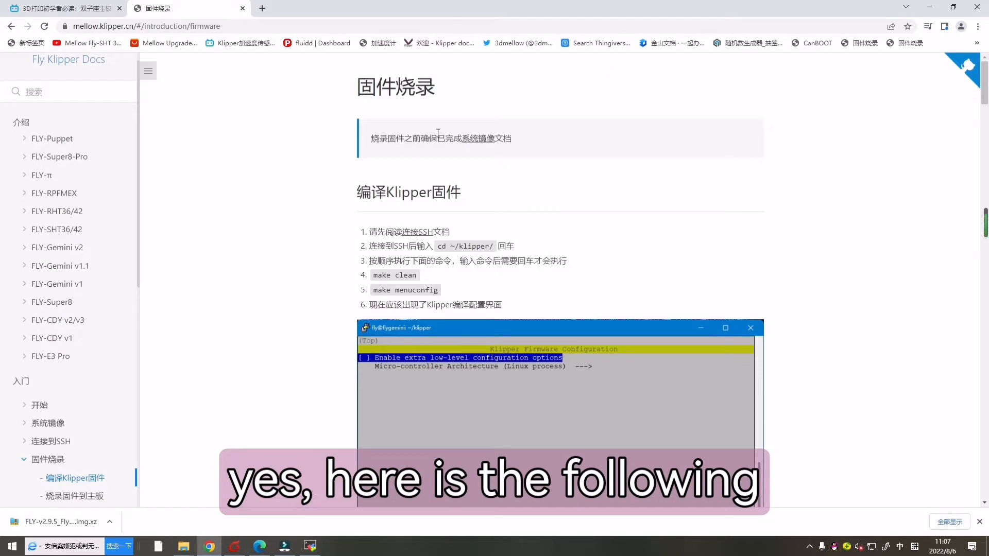
click(48, 422)
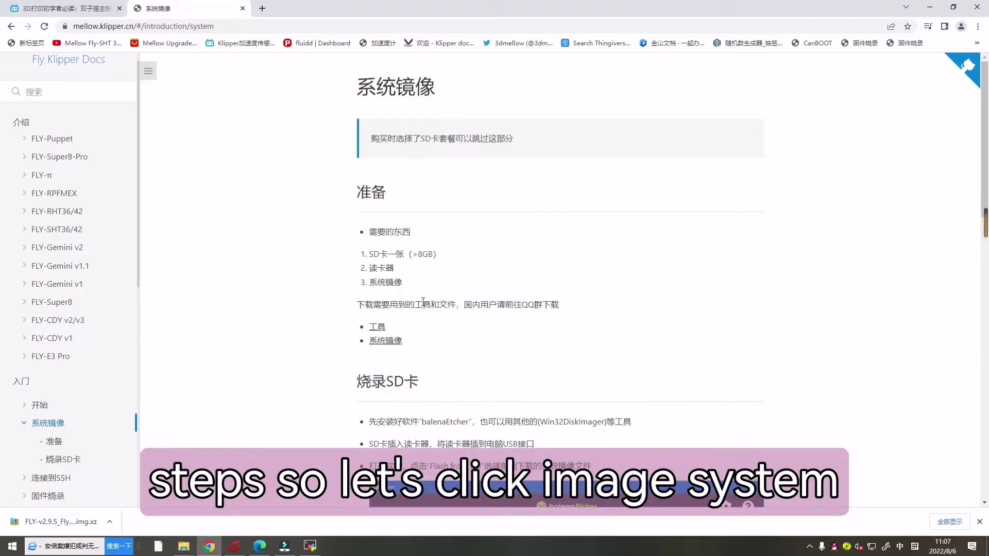
click(386, 341)
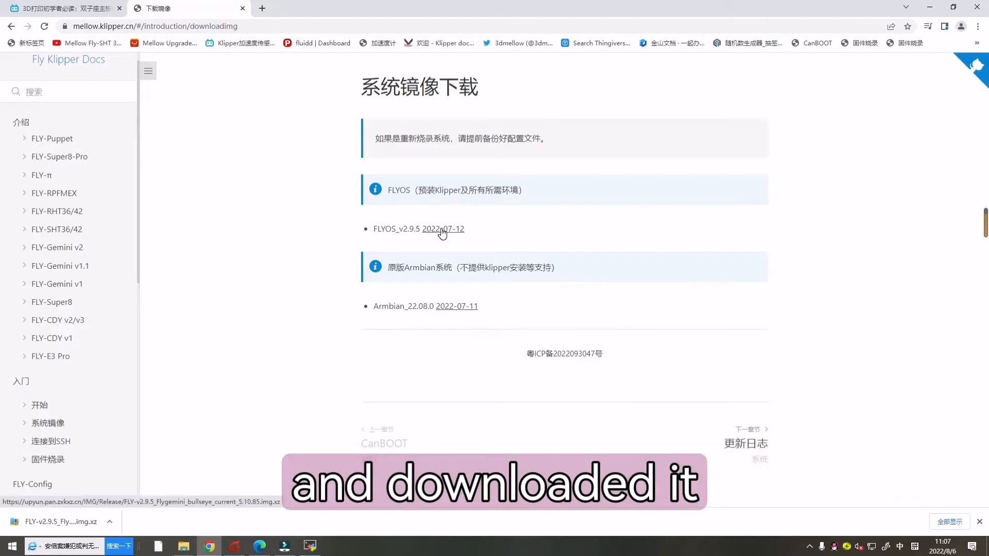
click(112, 526)
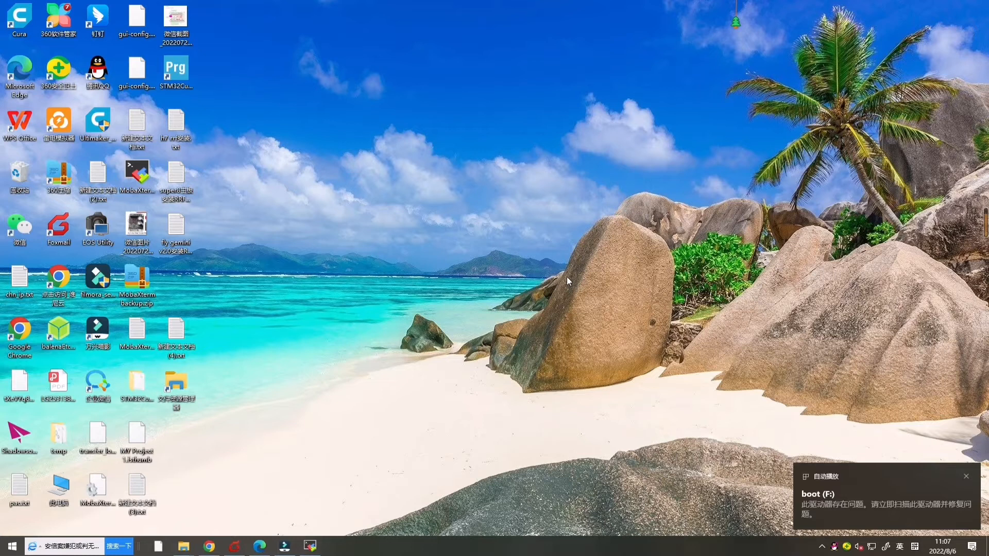
mouse_move(65, 334)
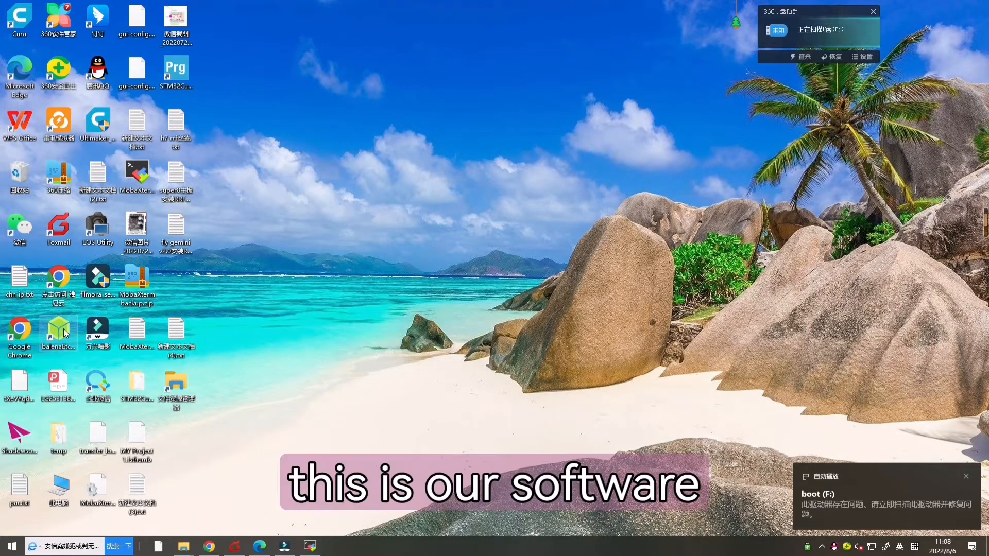
In balenaEtcher, load the downloaded image and target the 31.9 GB Generic STORAGE DEVICE
double_click(59, 331)
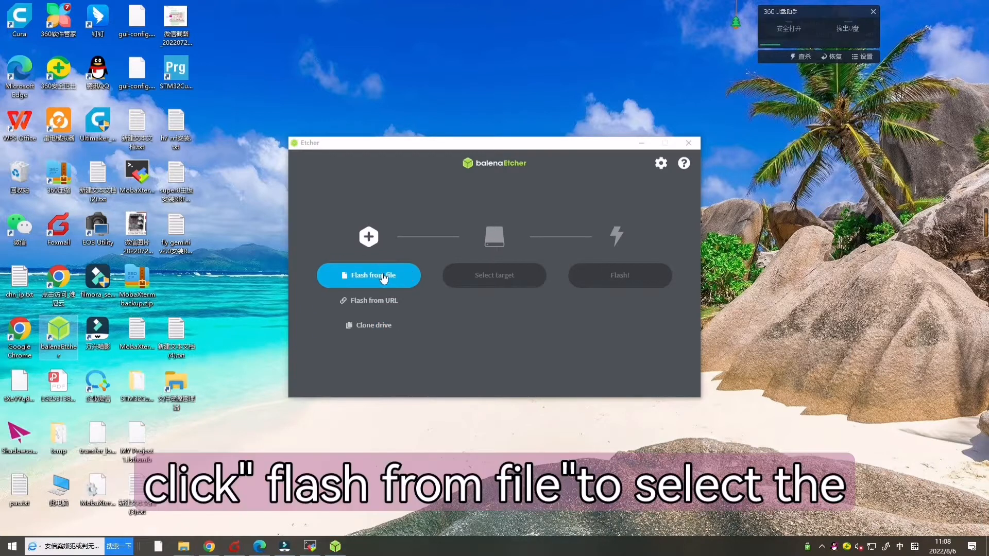
click(369, 275)
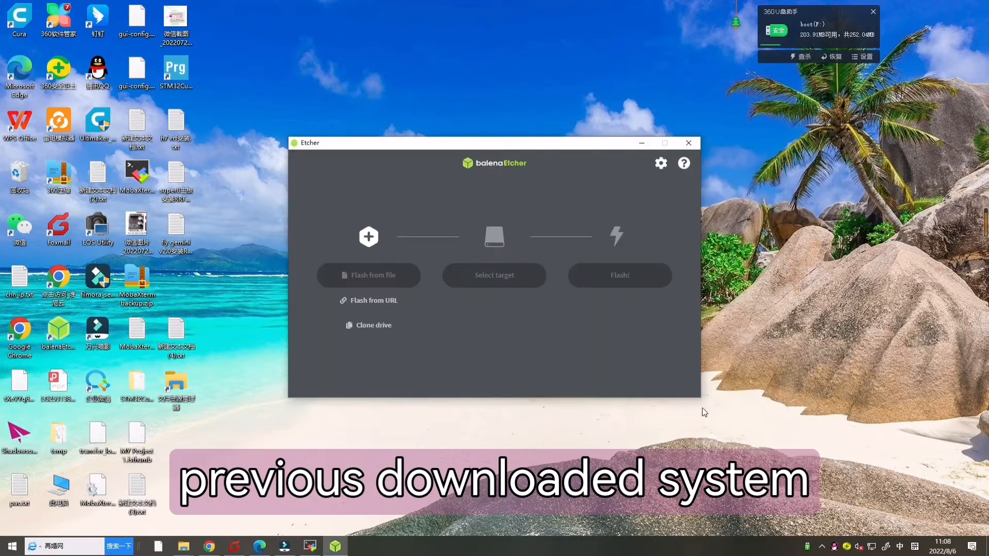
click(494, 275)
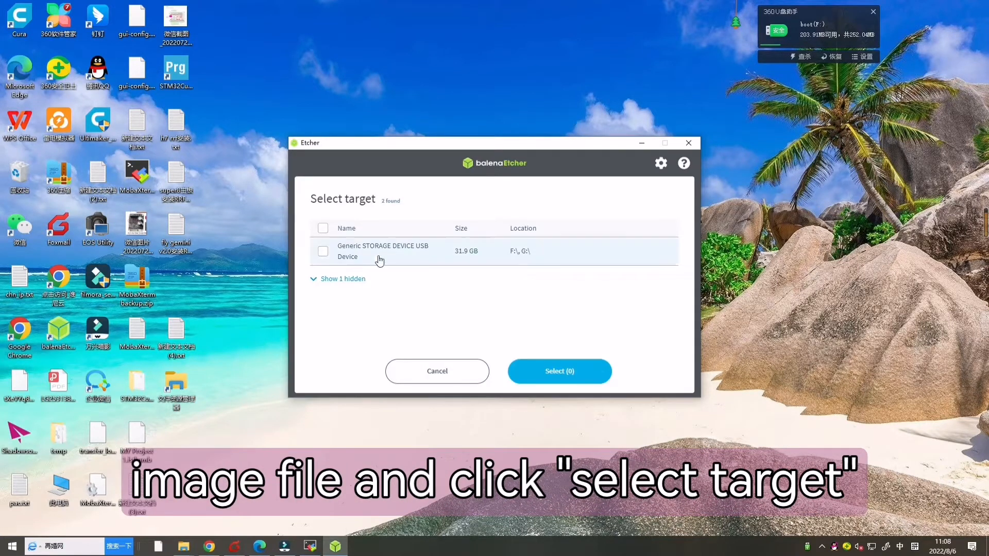
click(323, 251)
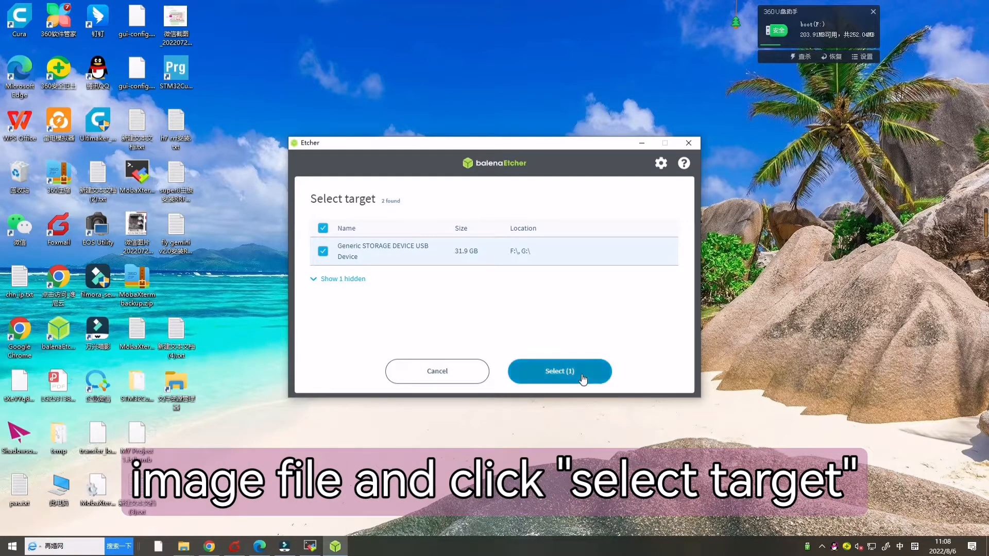
click(559, 370)
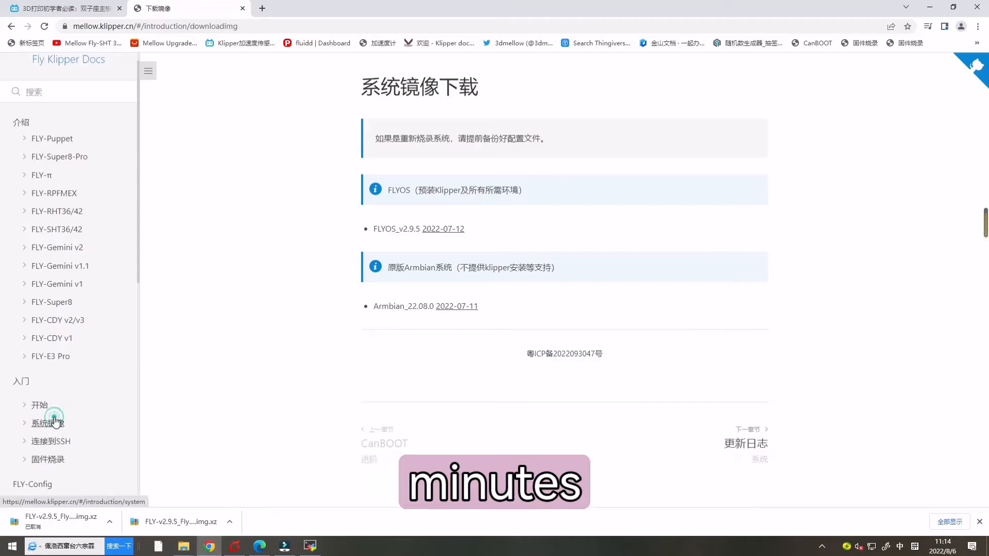
Read the 系统镜像 SD card flashing steps and the 连接到SSH serial setup guide
click(47, 423)
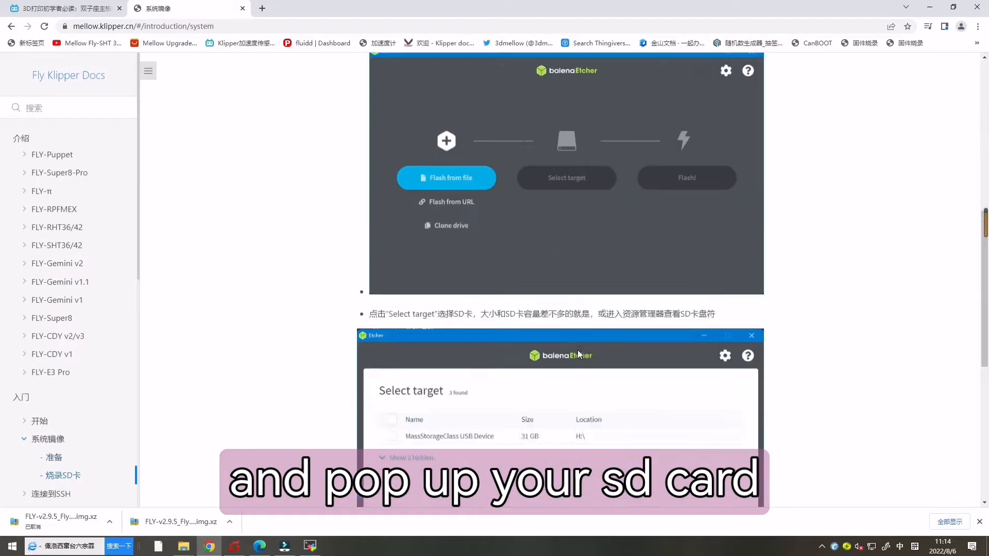
scroll(down, 3)
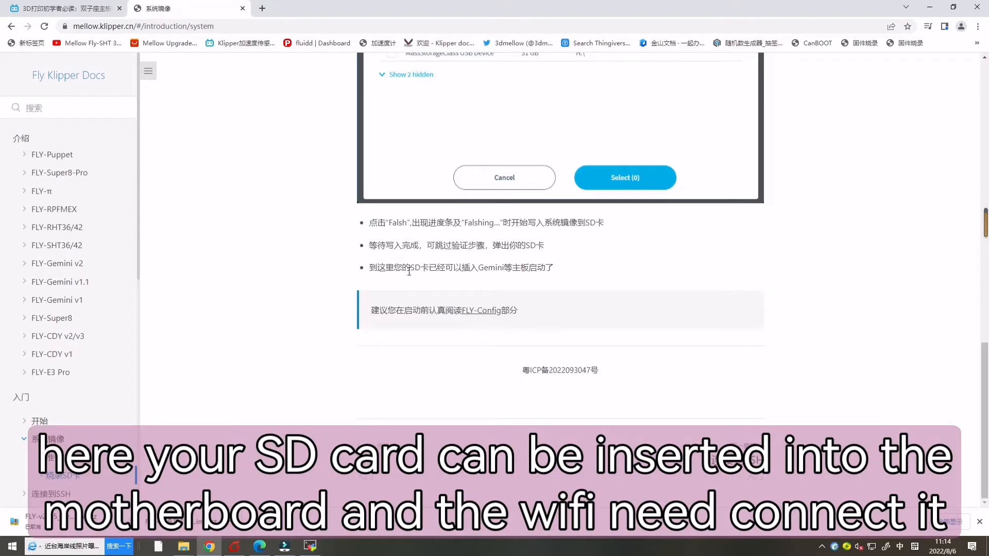
scroll(up, 3)
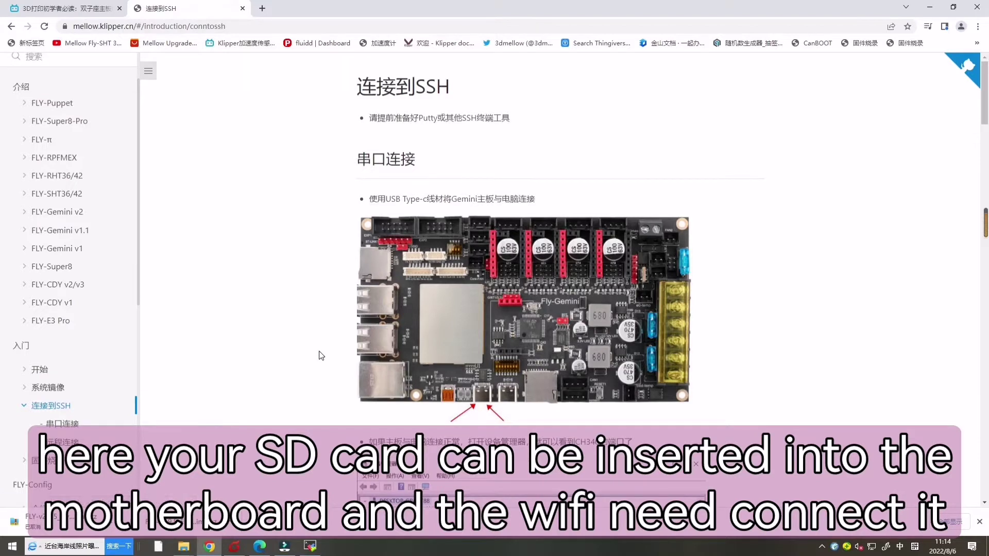
scroll(down, 3)
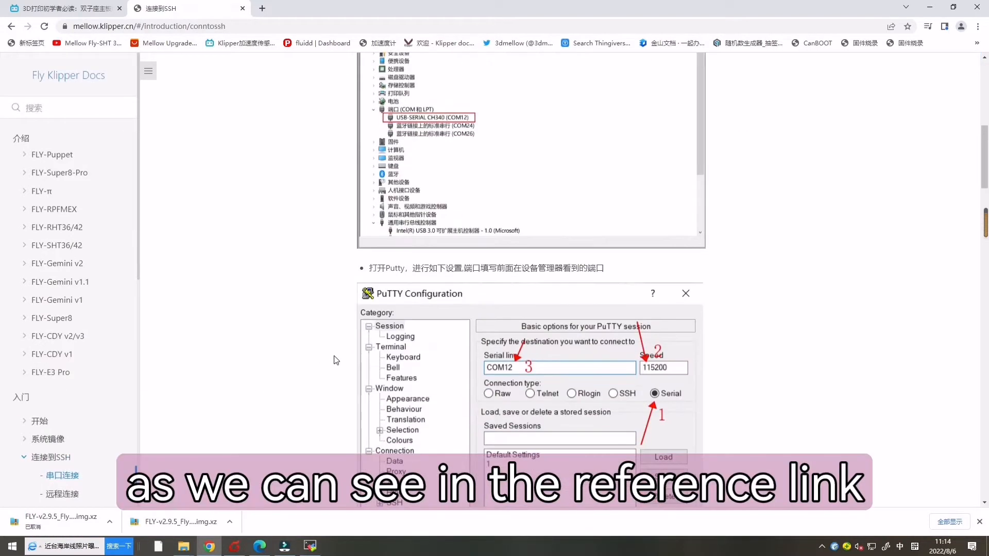
scroll(down, 3)
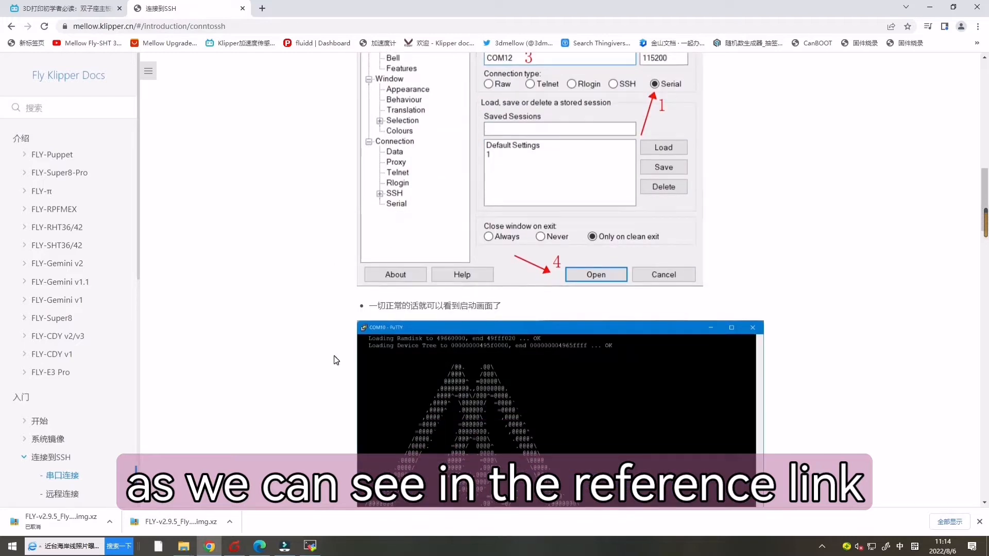
scroll(down, 3)
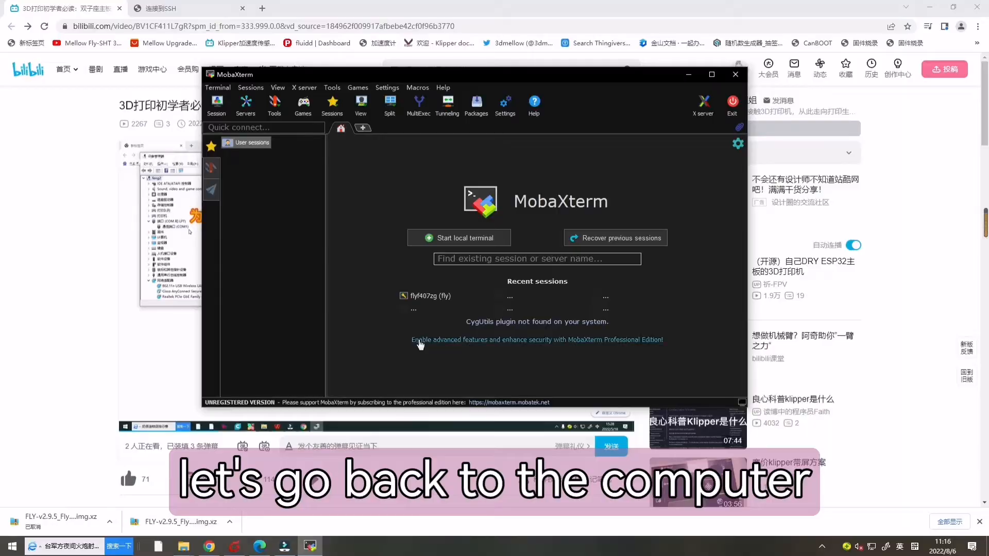
Create a Serial session on COM5 (USB-SERIAL CH340) at 115200 baud
click(216, 104)
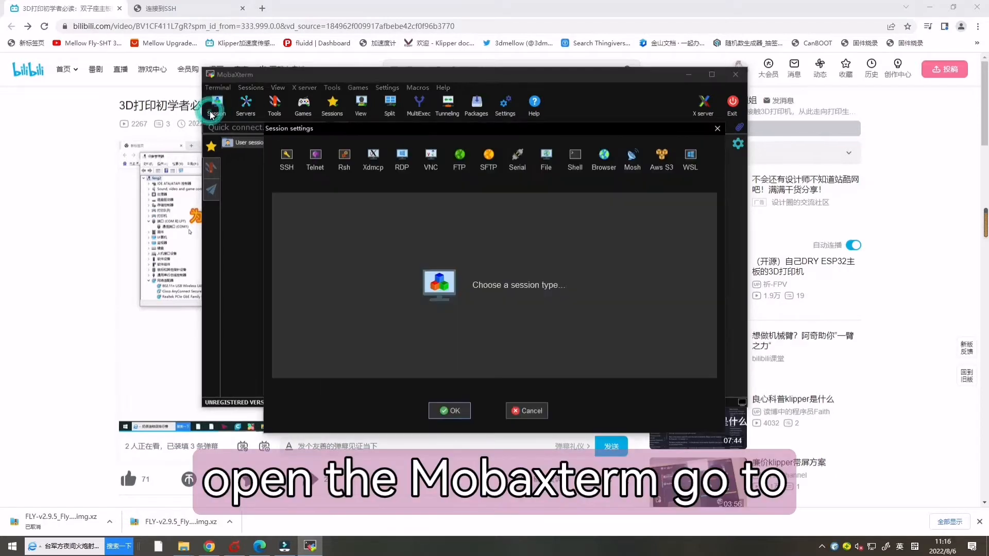
click(286, 158)
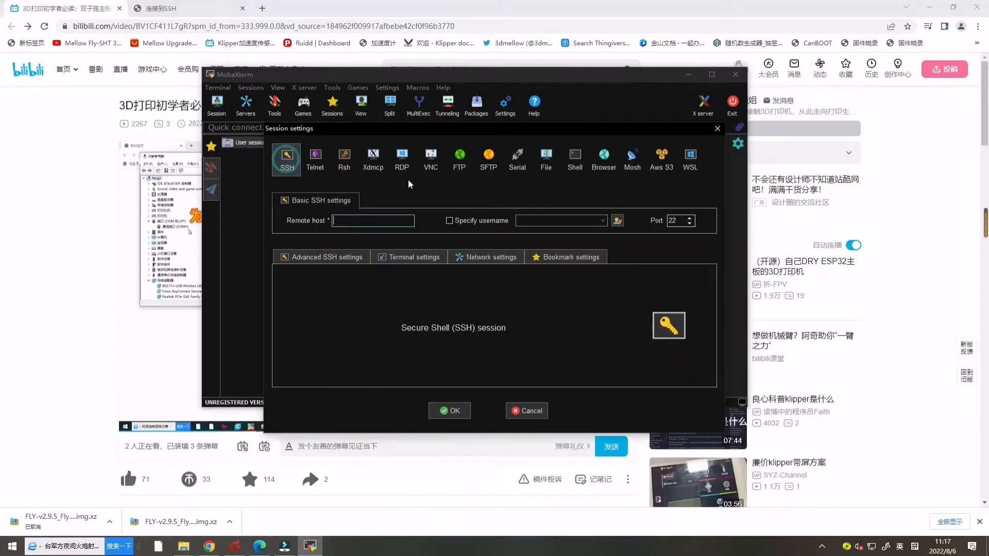
click(517, 155)
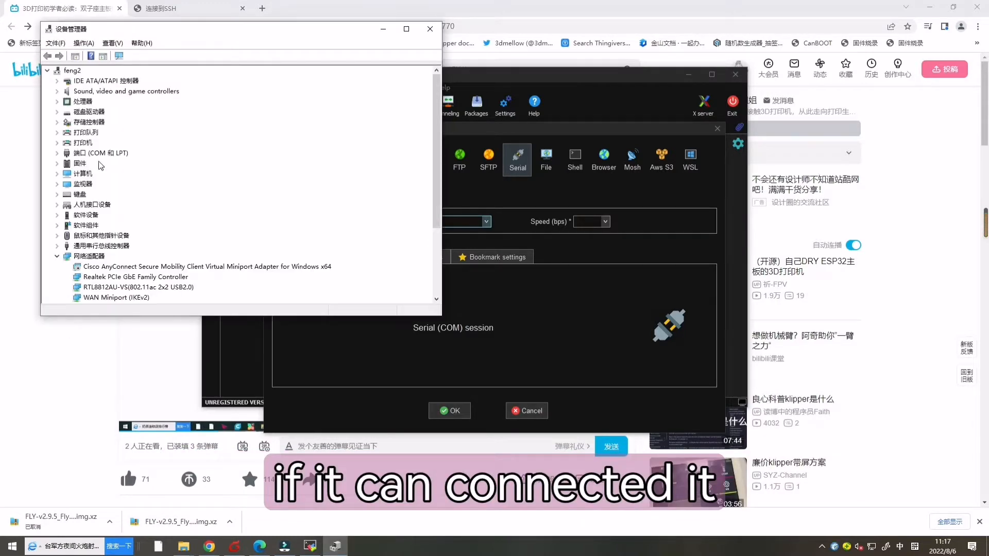
click(57, 153)
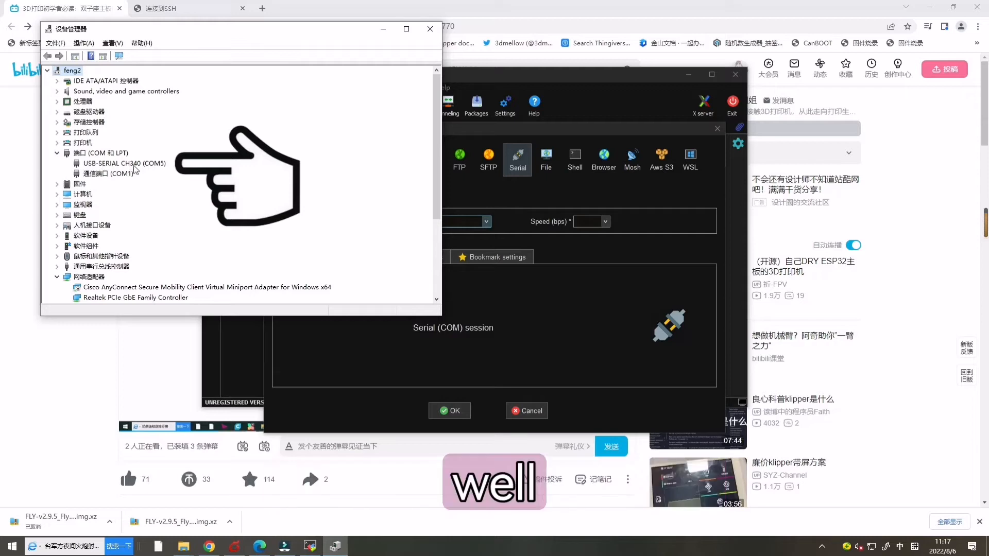
click(491, 227)
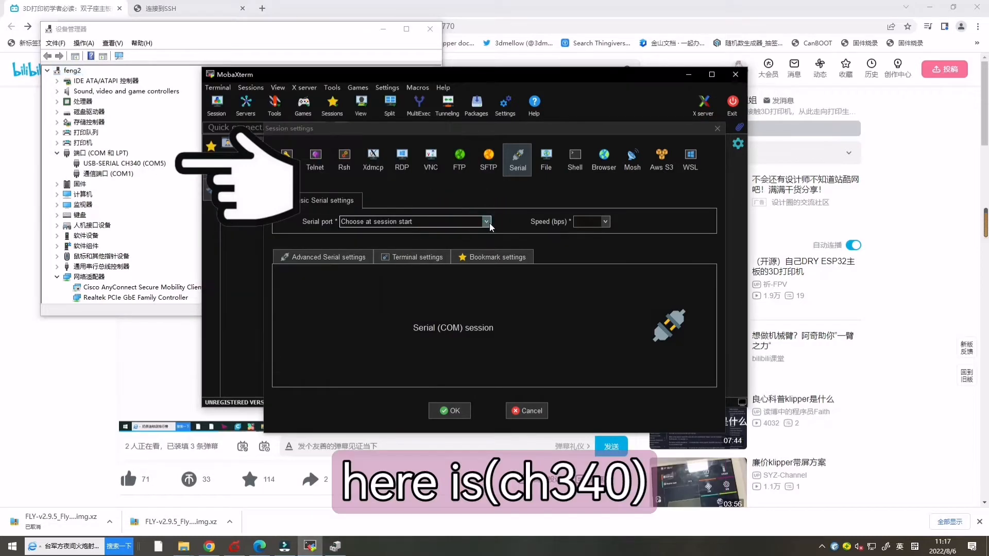
click(485, 221)
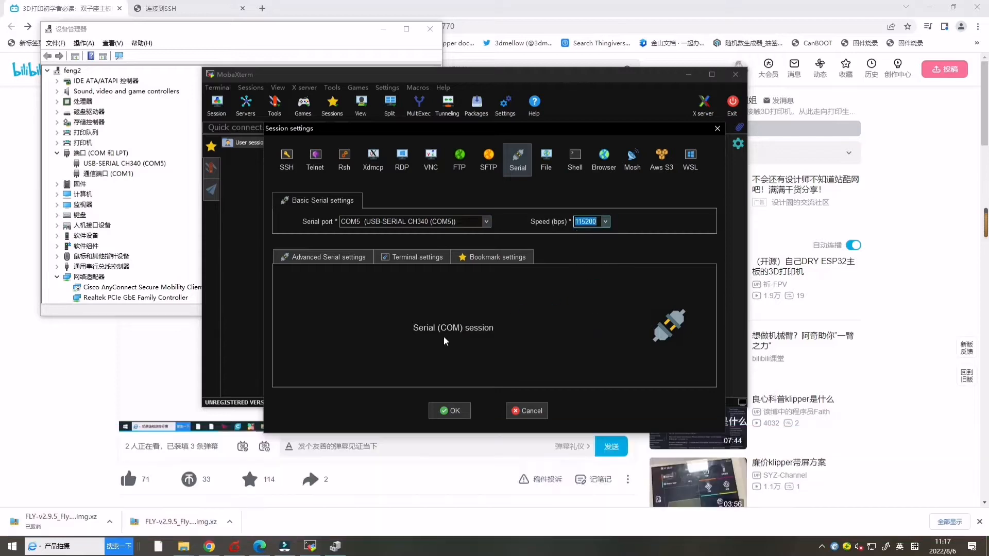
click(449, 410)
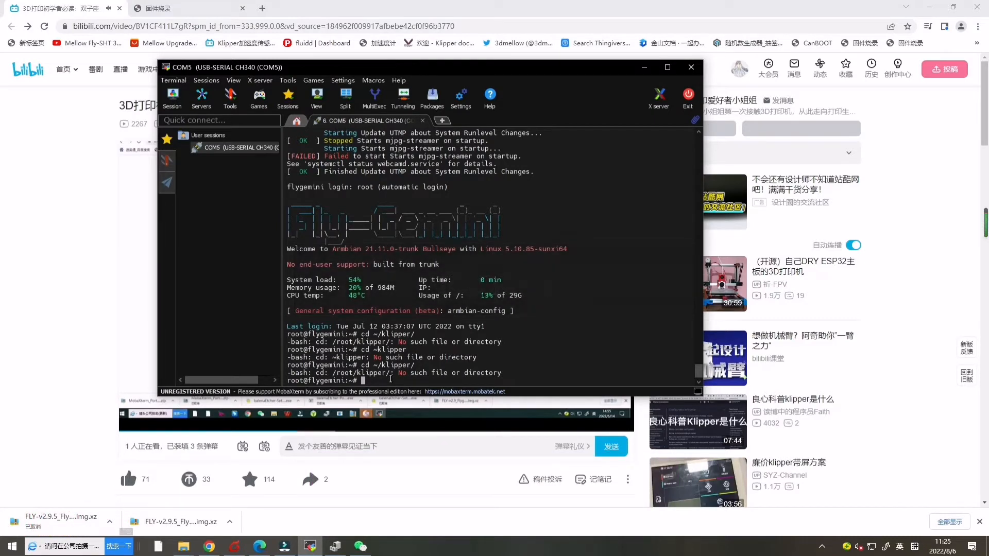
Join the FLY Wi-Fi network through nmtui, exit it, and run ip a
text(nmt)
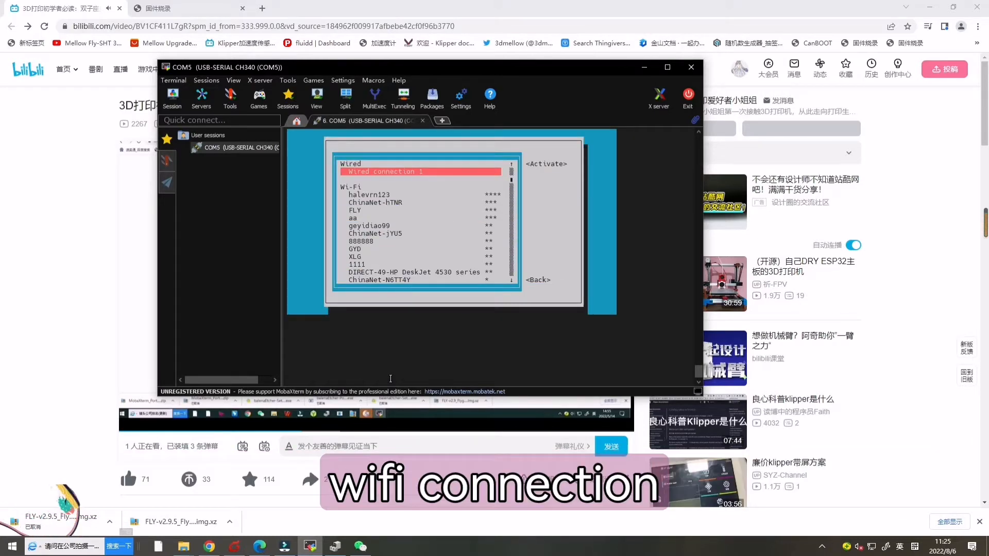
click(354, 210)
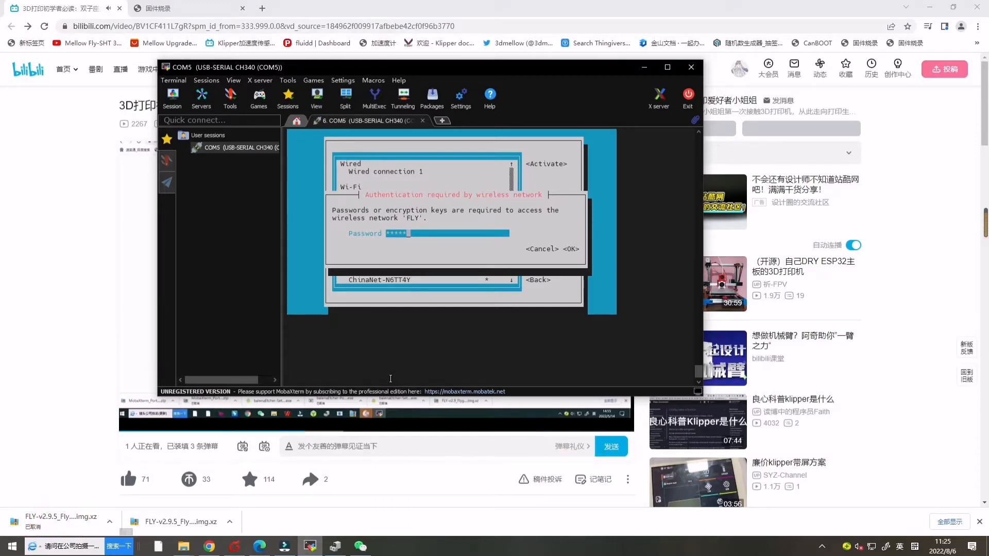
click(569, 248)
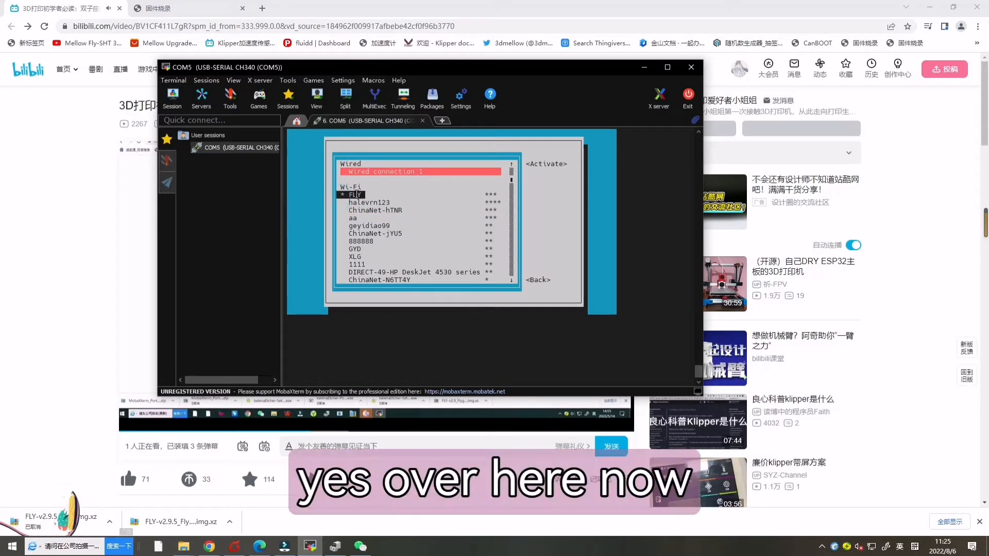
key(Escape)
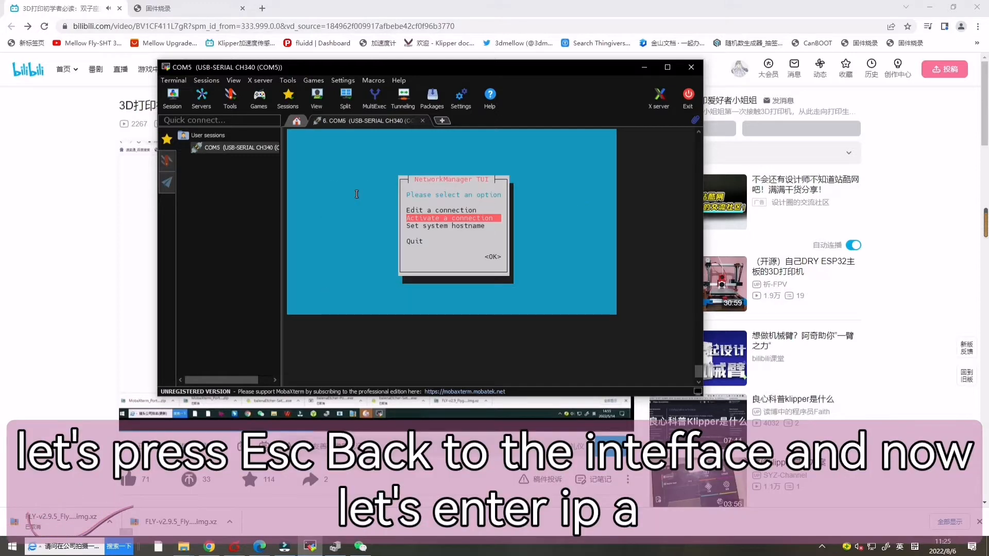
key(Escape)
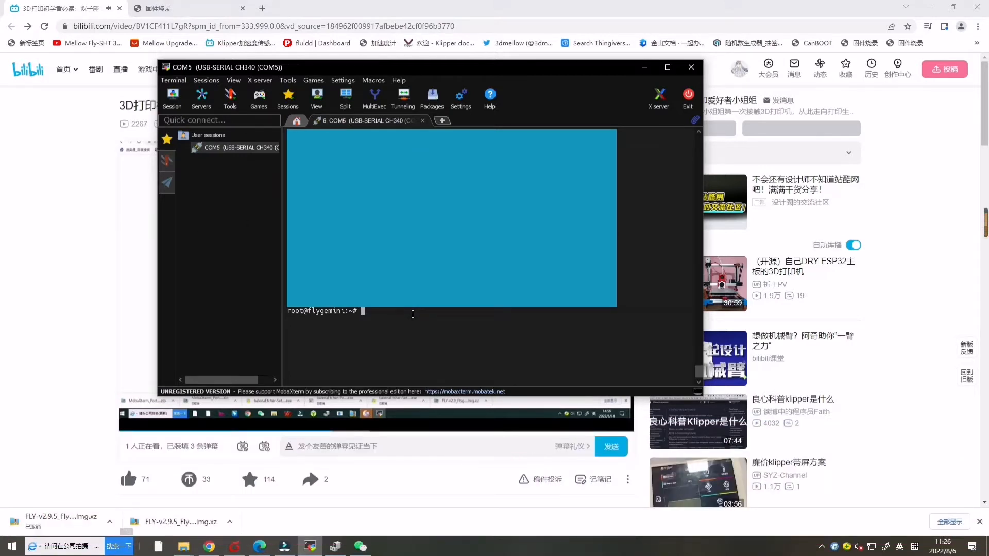
text(ip)
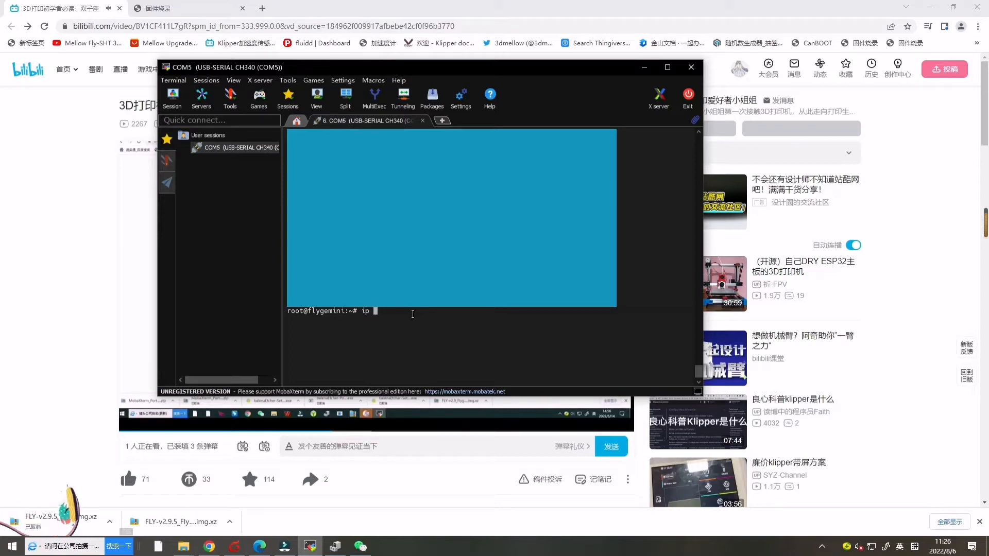
key(Return)
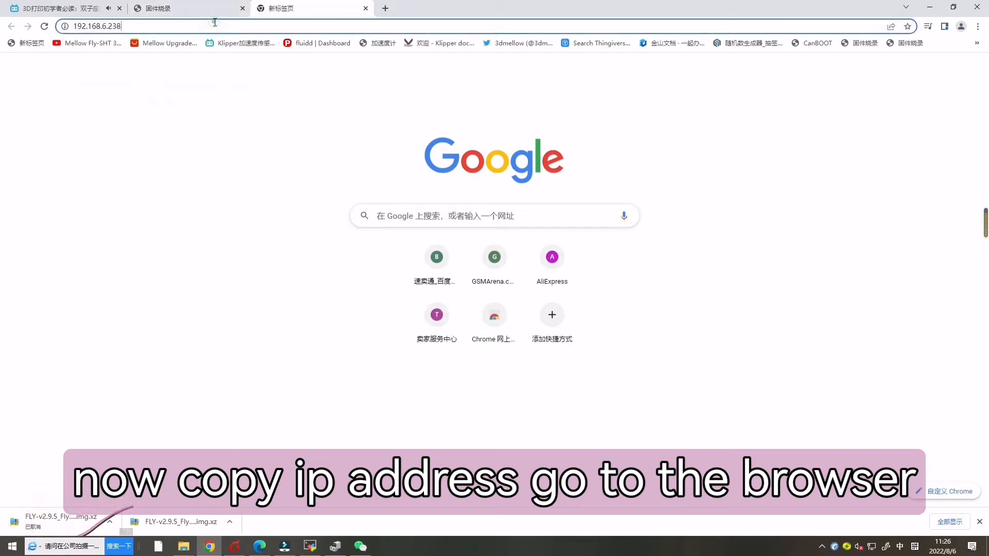
Load the Fluidd dashboard at 192.168.6.238 and copy that IP address
triple_click(95, 26)
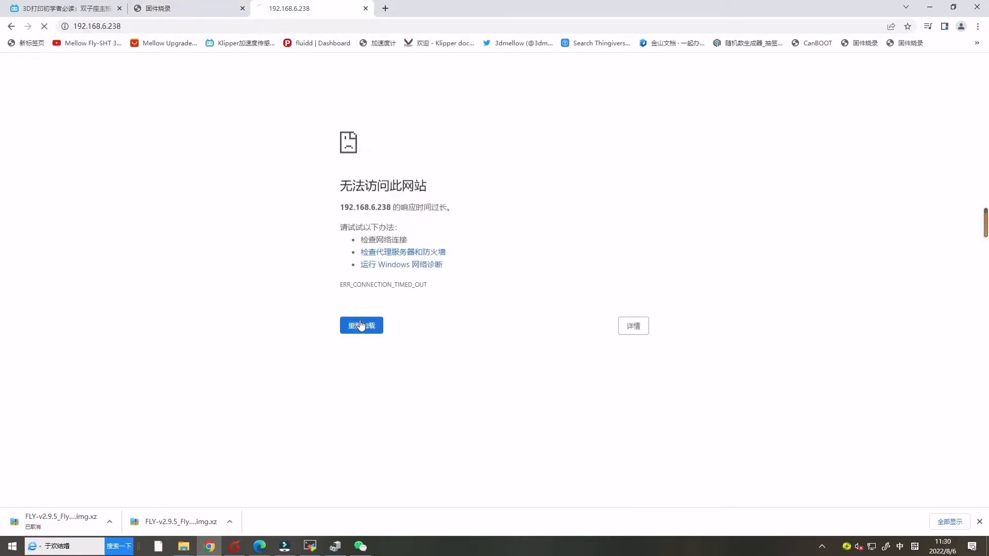
click(361, 325)
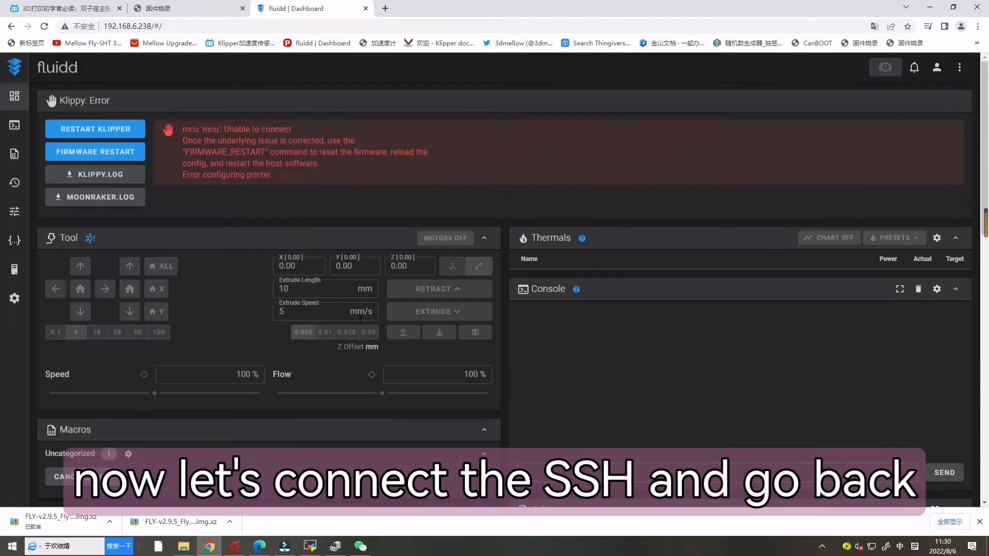
click(133, 26)
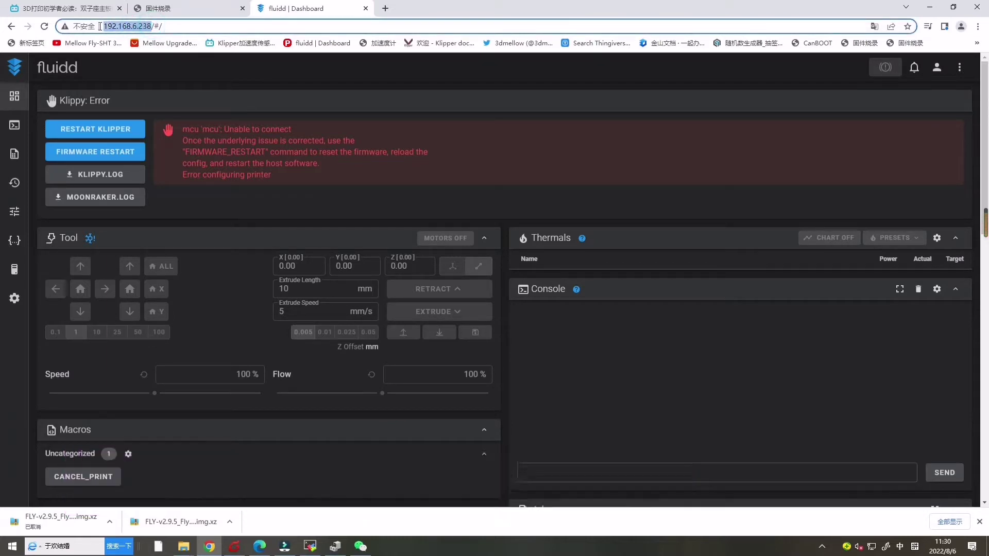
click(63, 8)
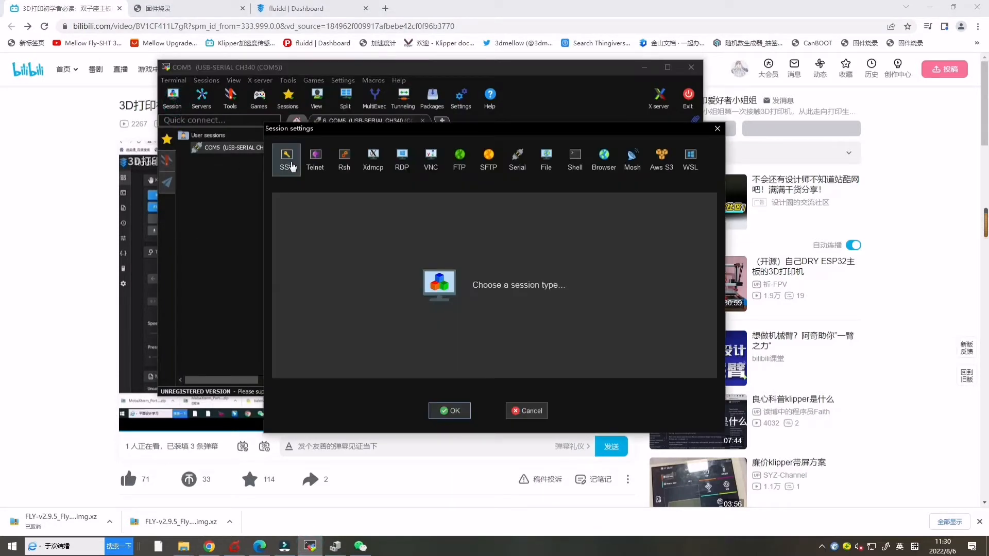
Start an SSH session to 192.168.6.238 as user fly and save the password
click(286, 159)
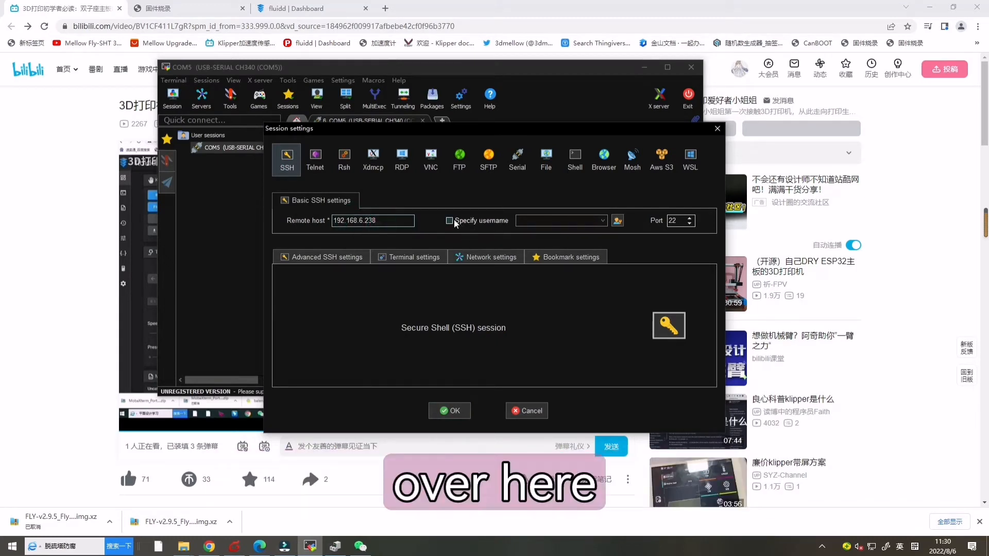
click(449, 221)
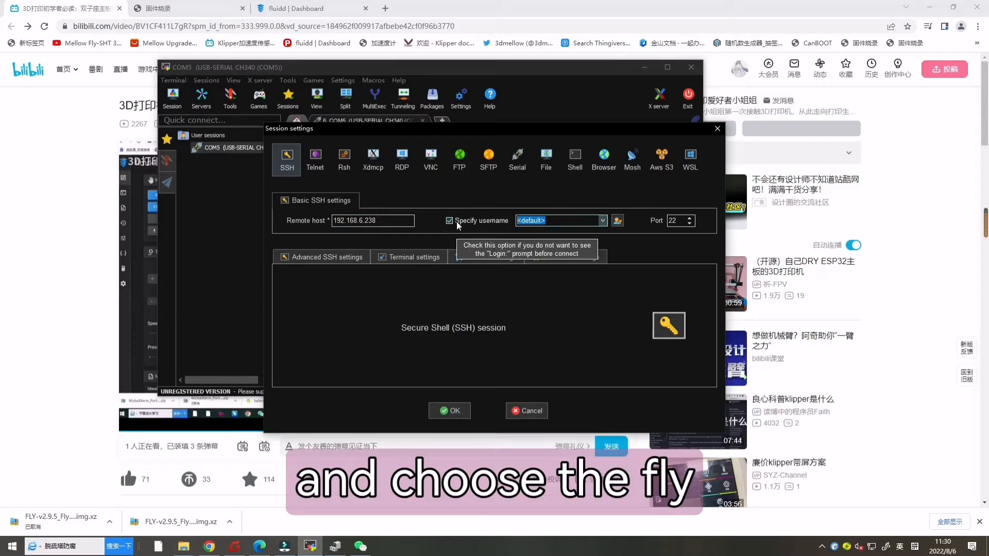
text(fly)
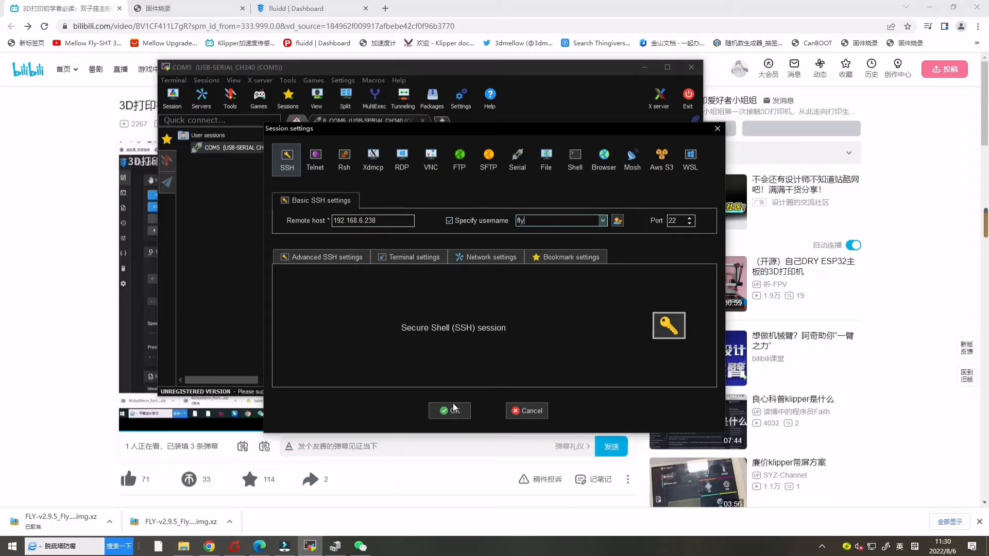
click(449, 410)
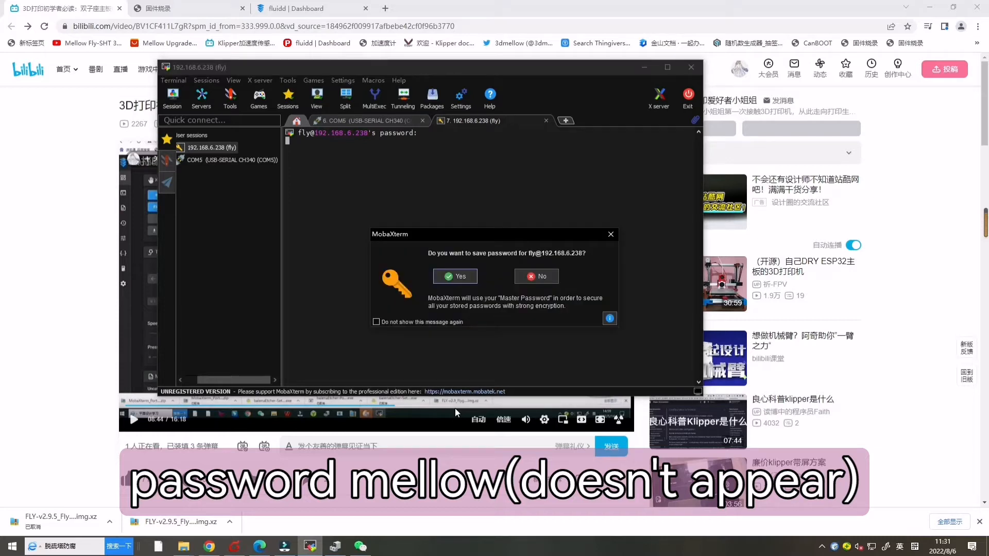
click(455, 276)
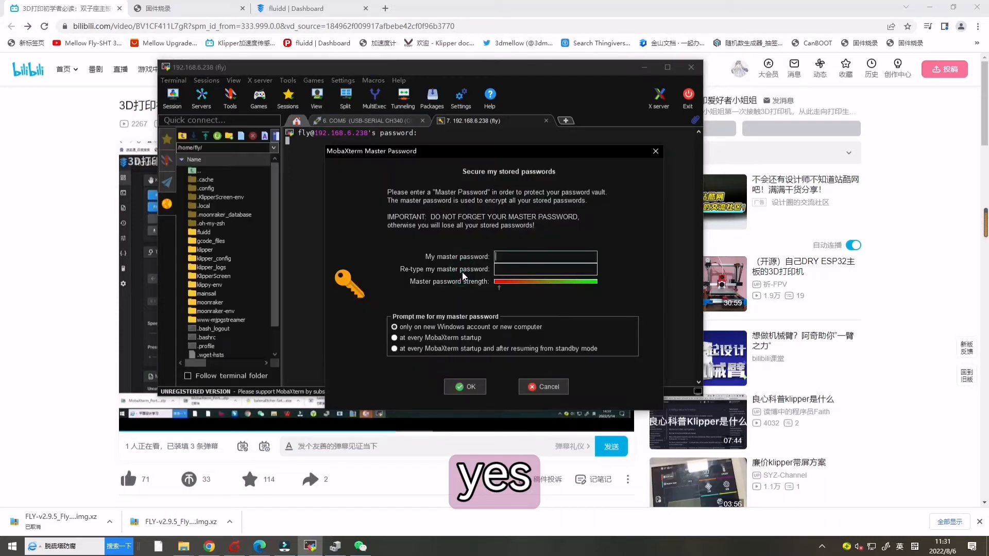
Dismiss the Master Password prompt, cd into ~/klipper, and return to the compile guide
click(542, 387)
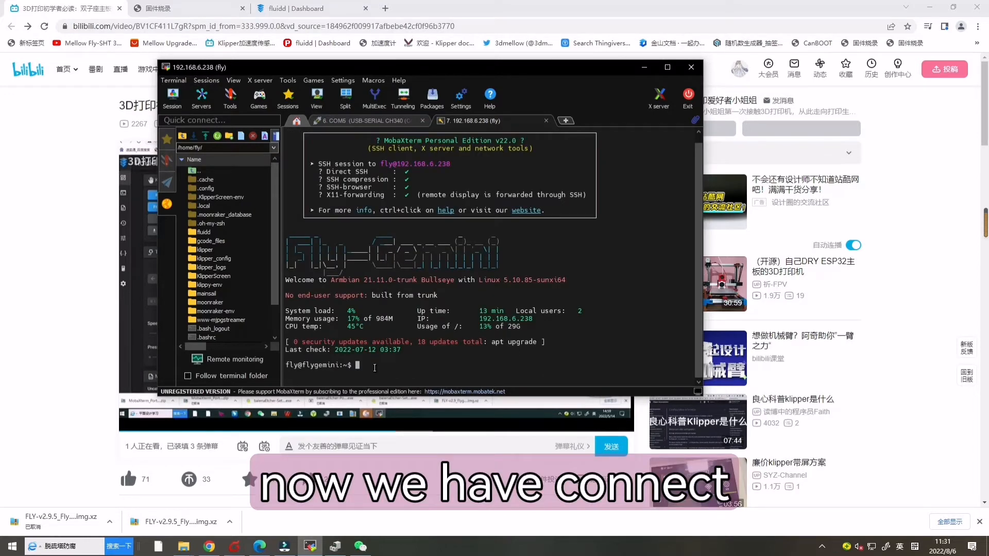
text(cd ~)
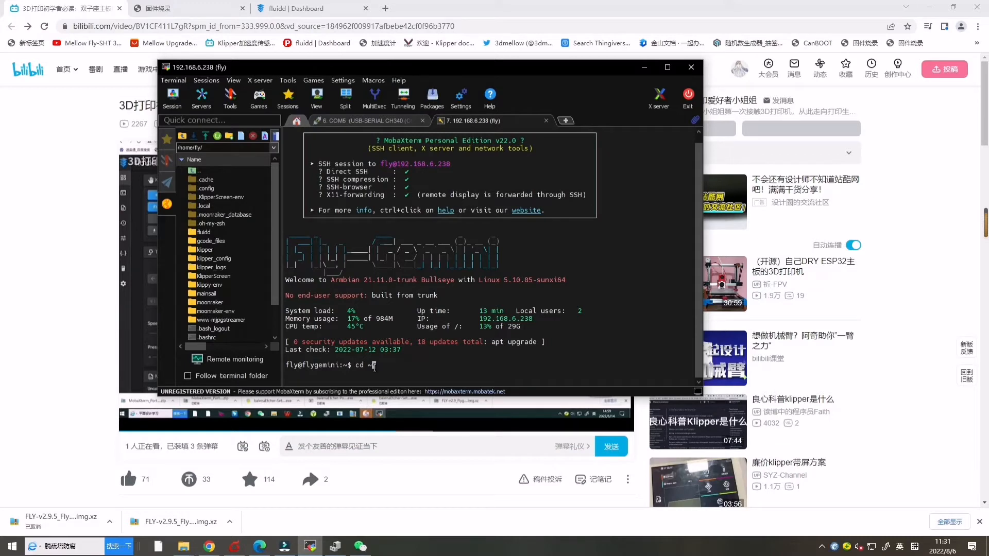
text(/klipper)
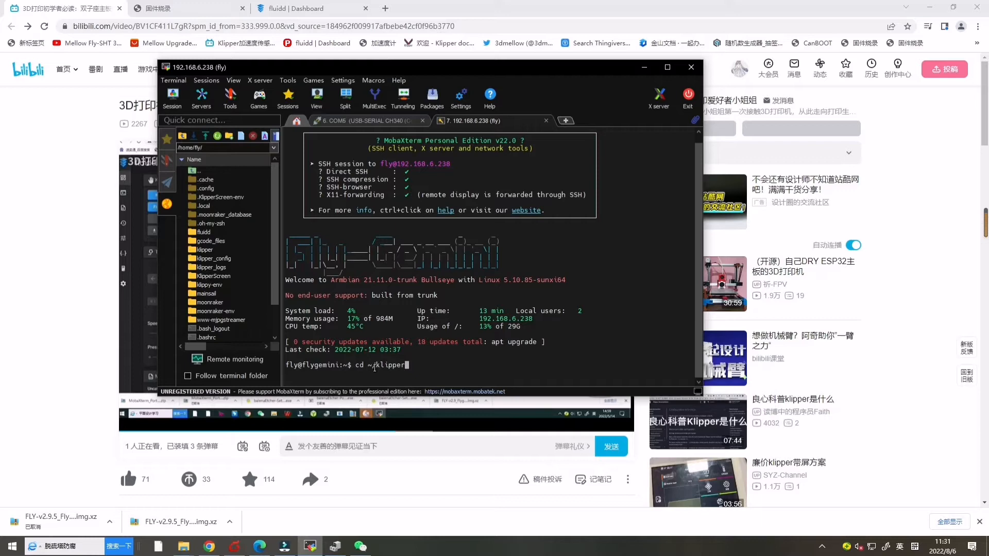
key(Return)
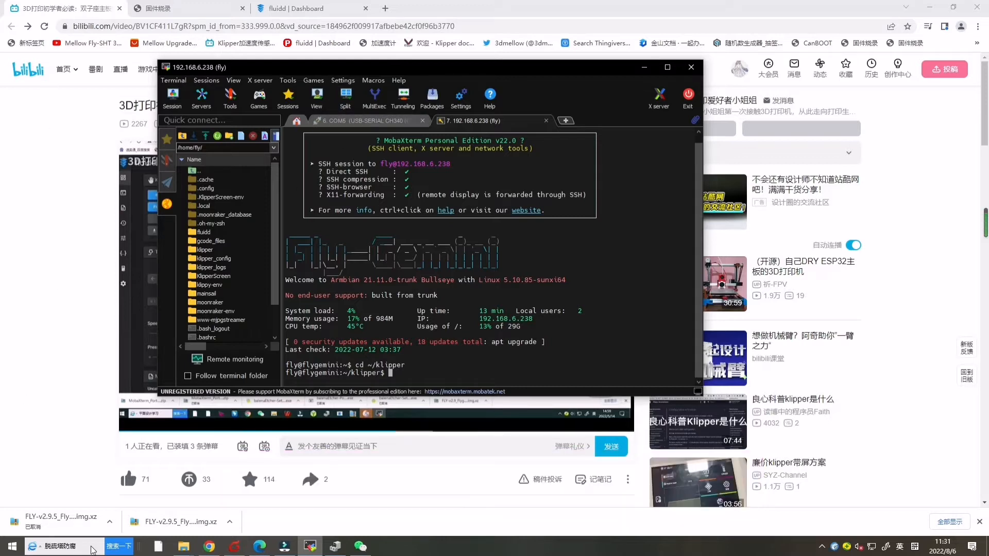
click(182, 8)
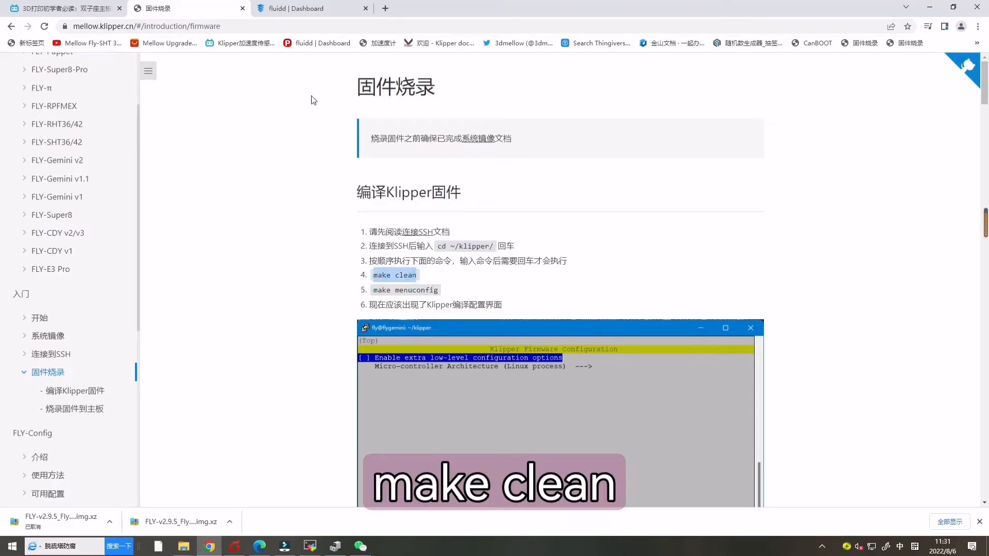
Run make clean in ~/klipper, then launch make menuconfig
click(307, 546)
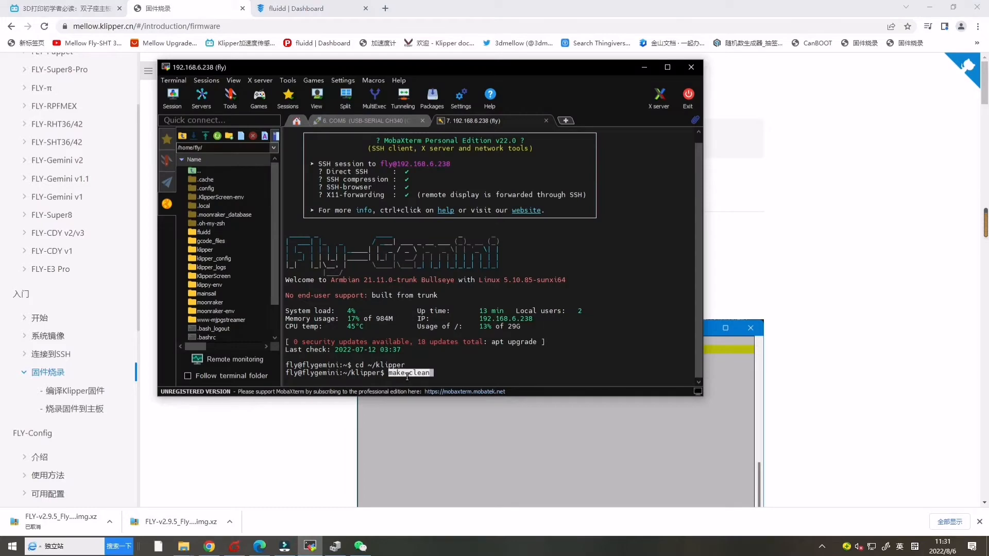
key(Return)
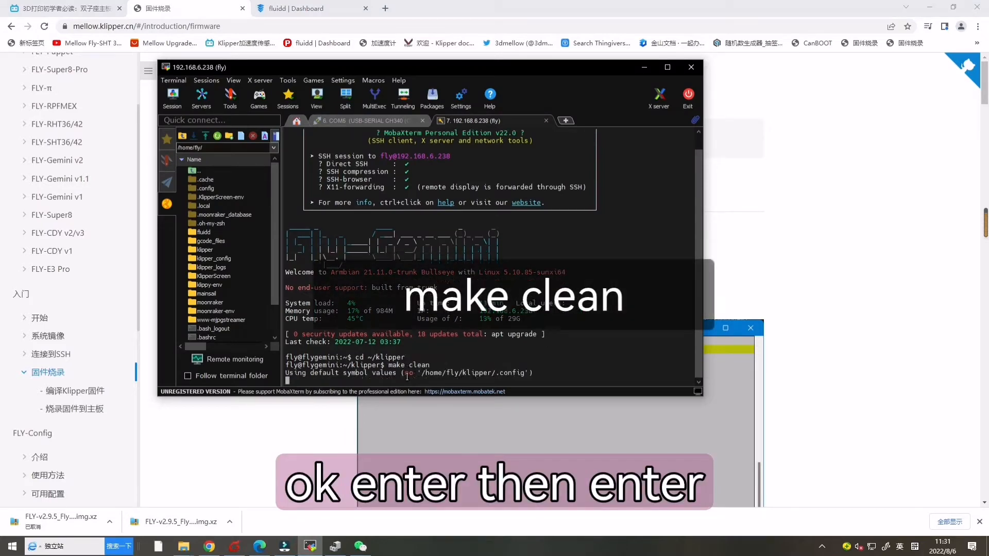
key(Return)
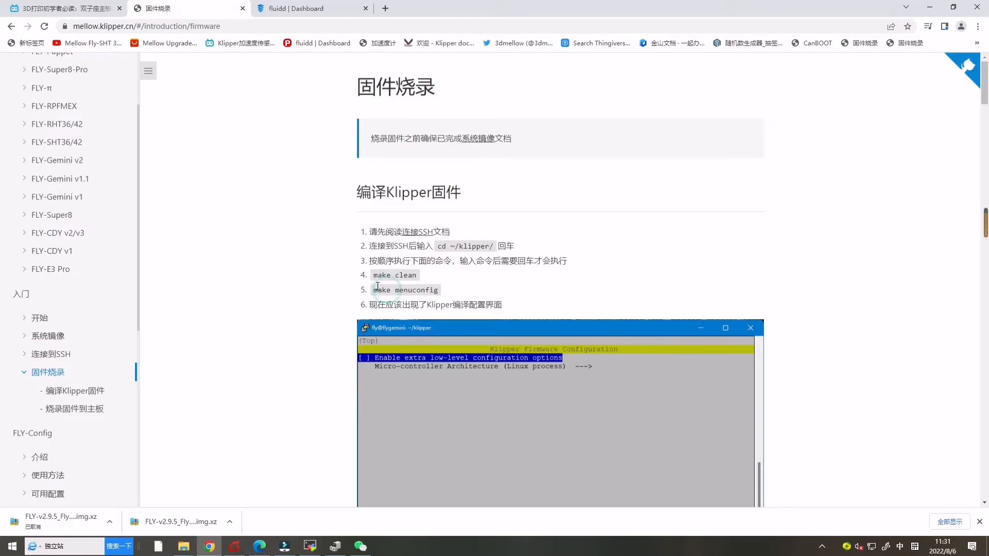
right_click(405, 289)
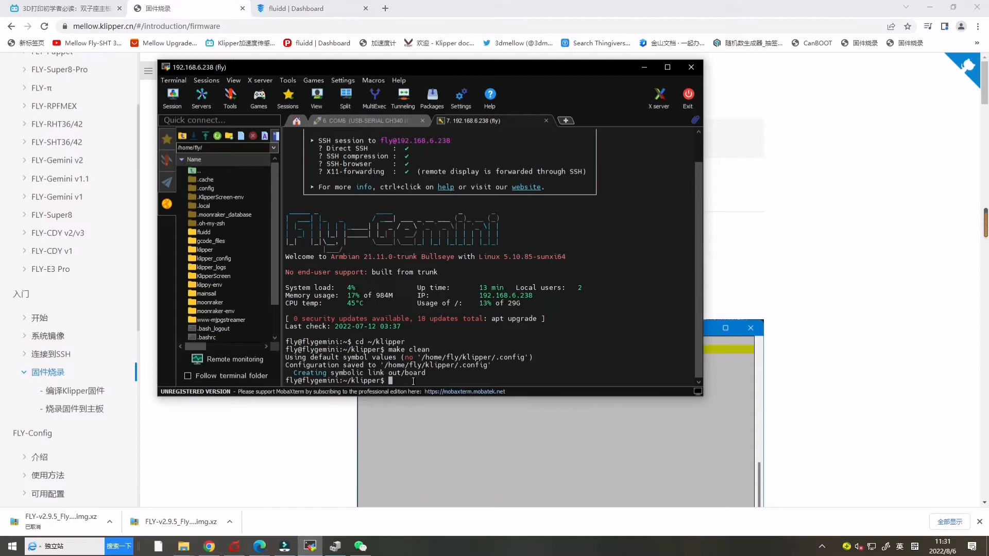
text(make menuconfig)
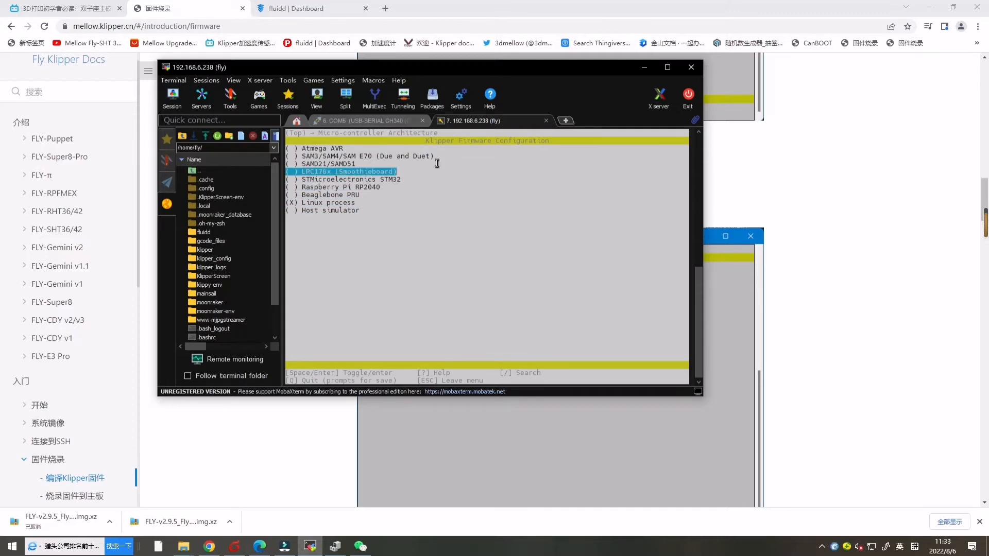
Set STM32F407 with 32KiB bootloader and USB on PA11/PA12, then quit saving
key(Down)
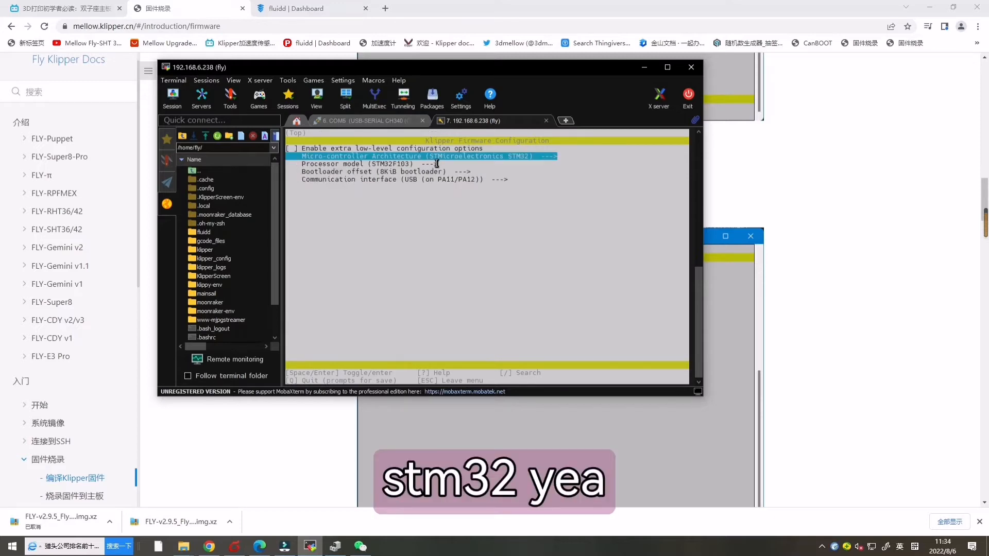
key(Down)
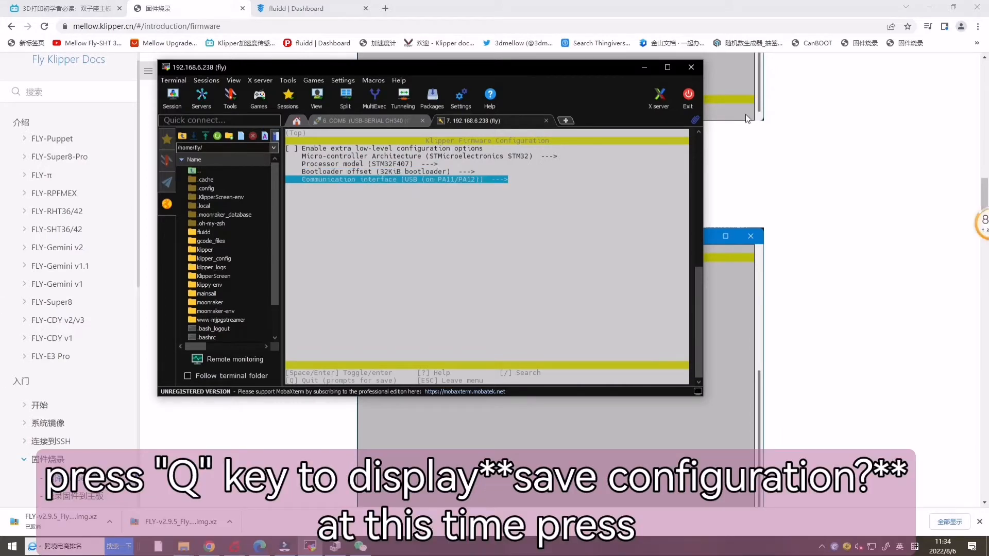
mouse_move(421, 209)
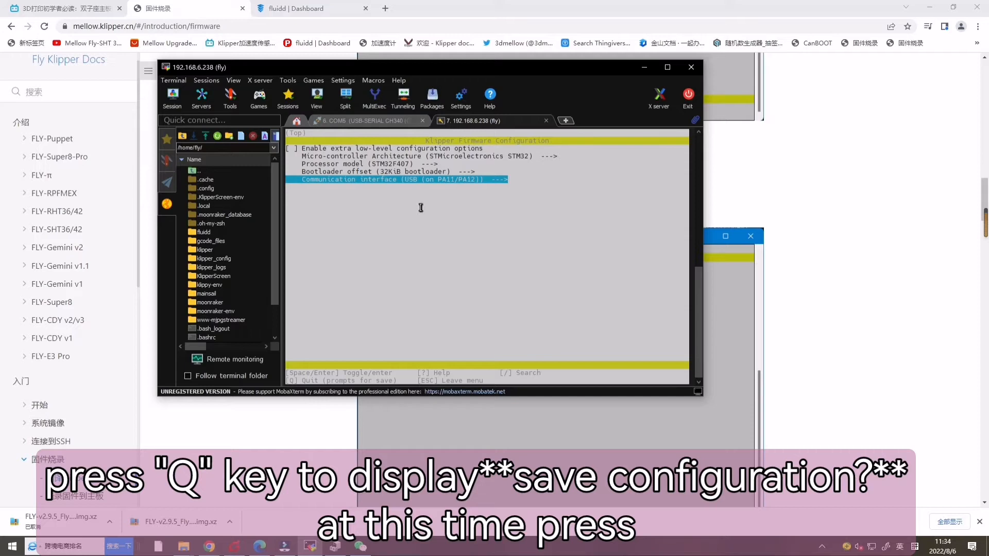
key(q)
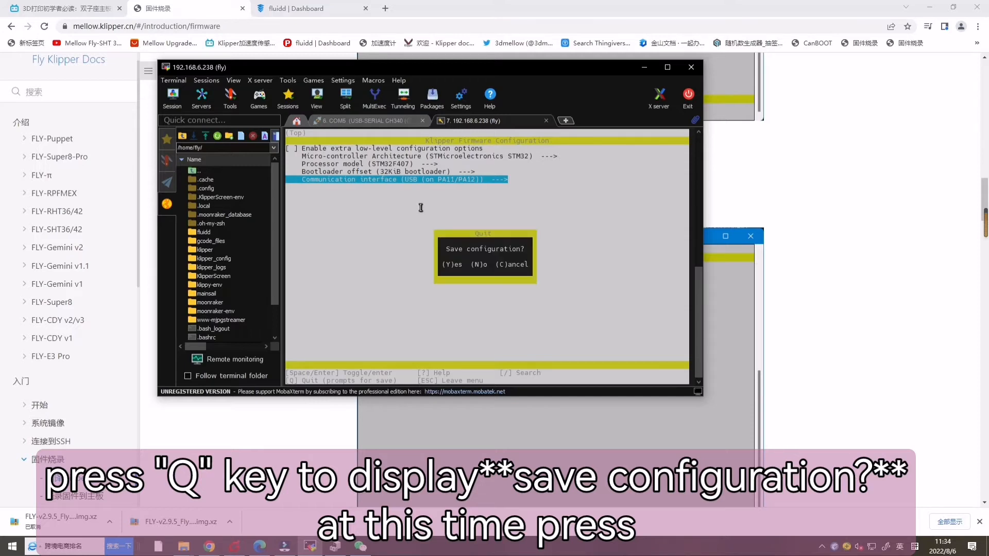
key(y)
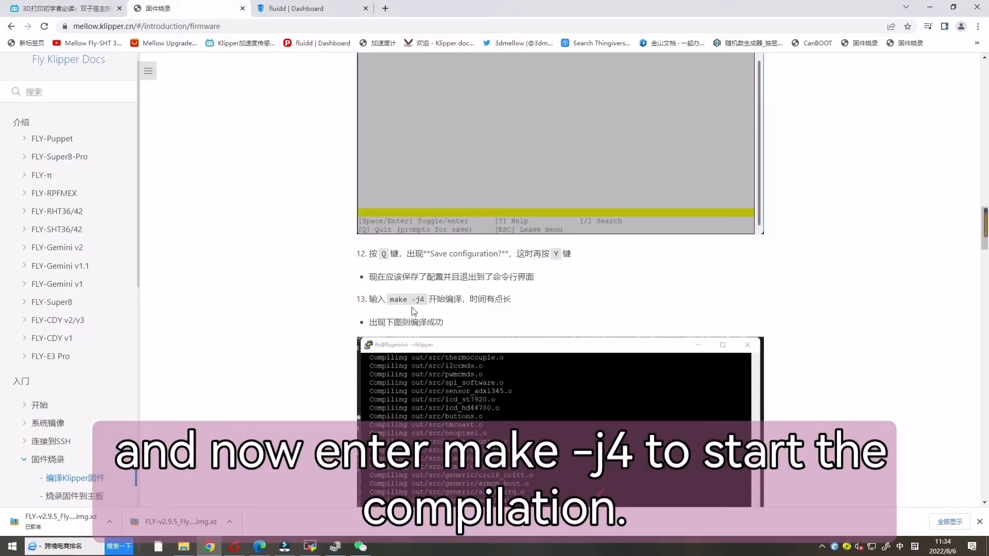
Run make -j4 to build out/klipper.bin for the STM32F407 board
right_click(406, 299)
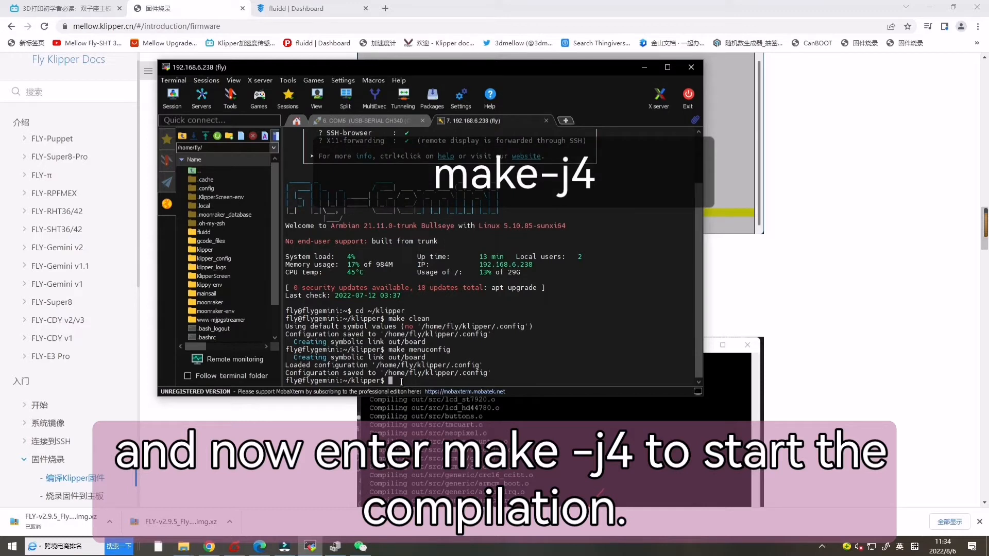
text(make -j4)
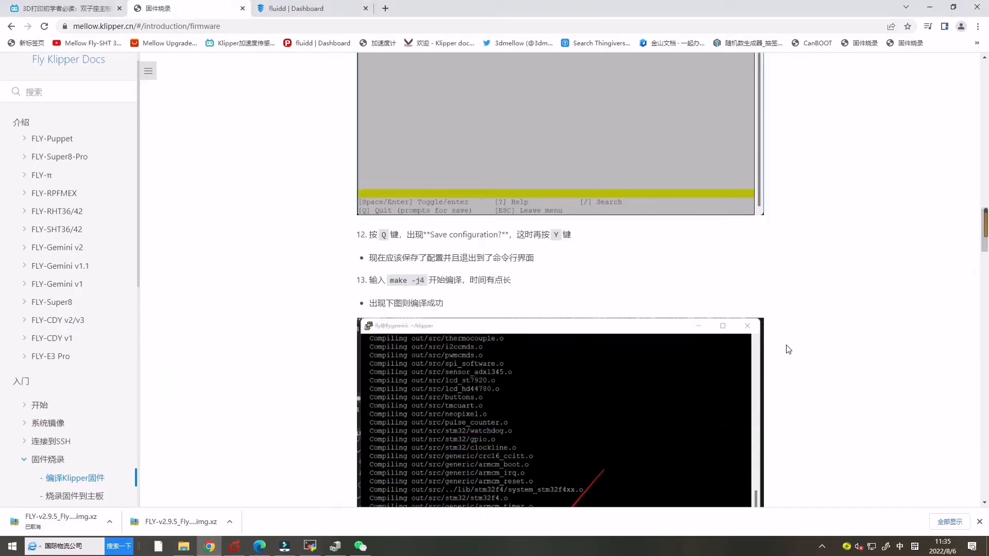
scroll(down, 3)
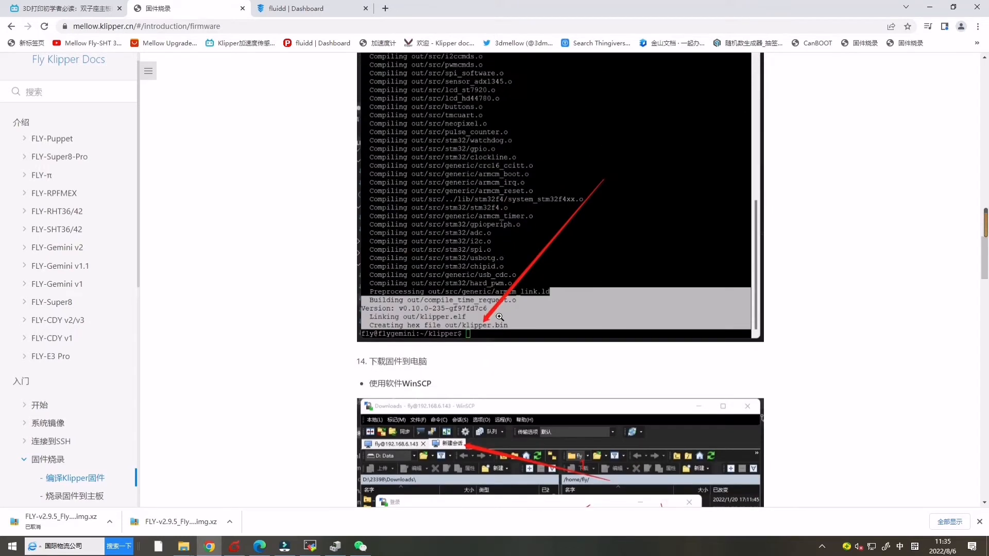
click(311, 545)
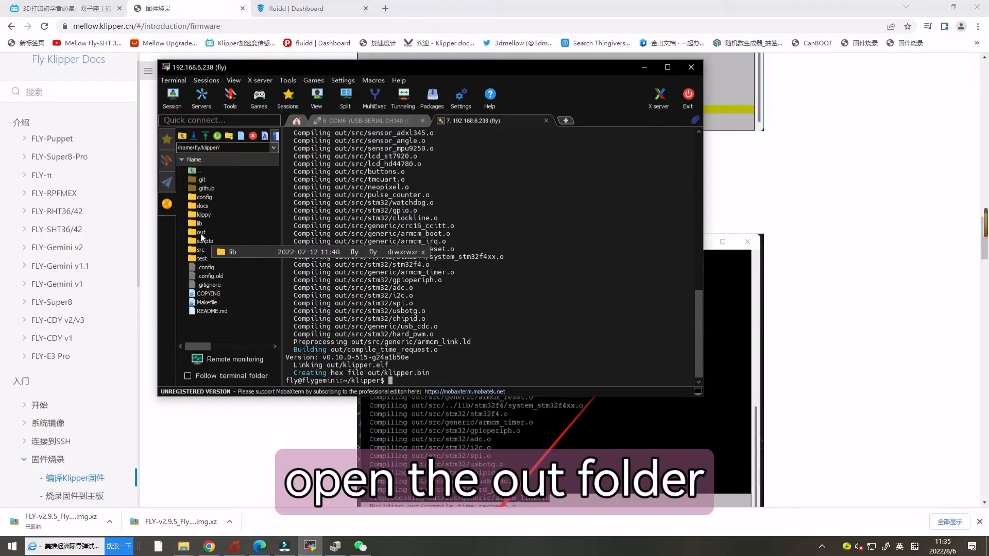
Open the remote out folder and select klipper.bin for download
double_click(200, 233)
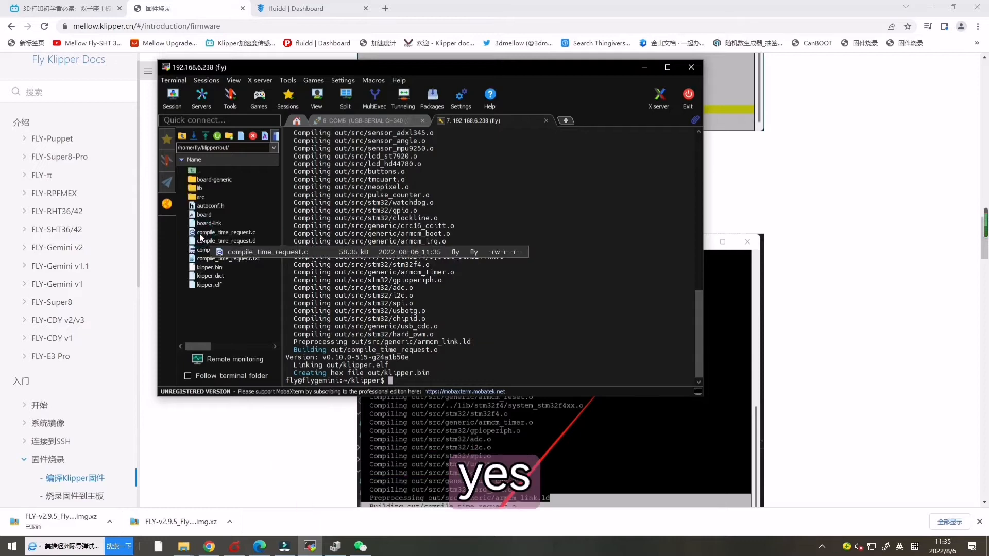
mouse_move(210, 267)
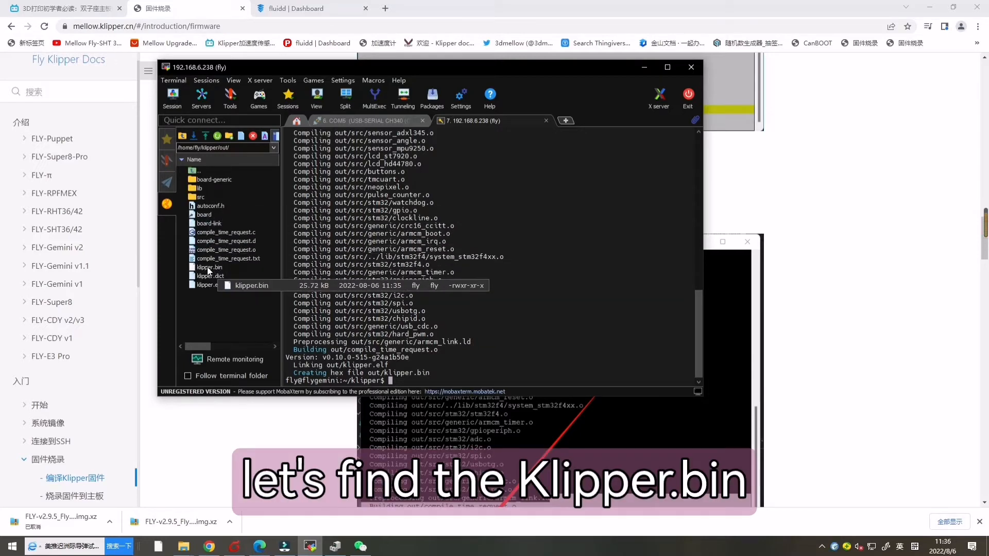
click(210, 266)
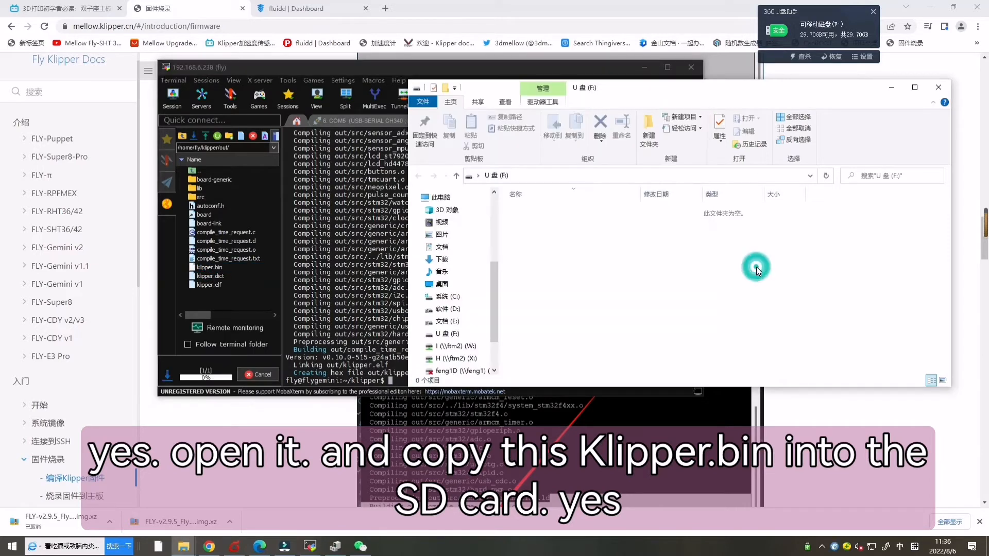
mouse_move(239, 264)
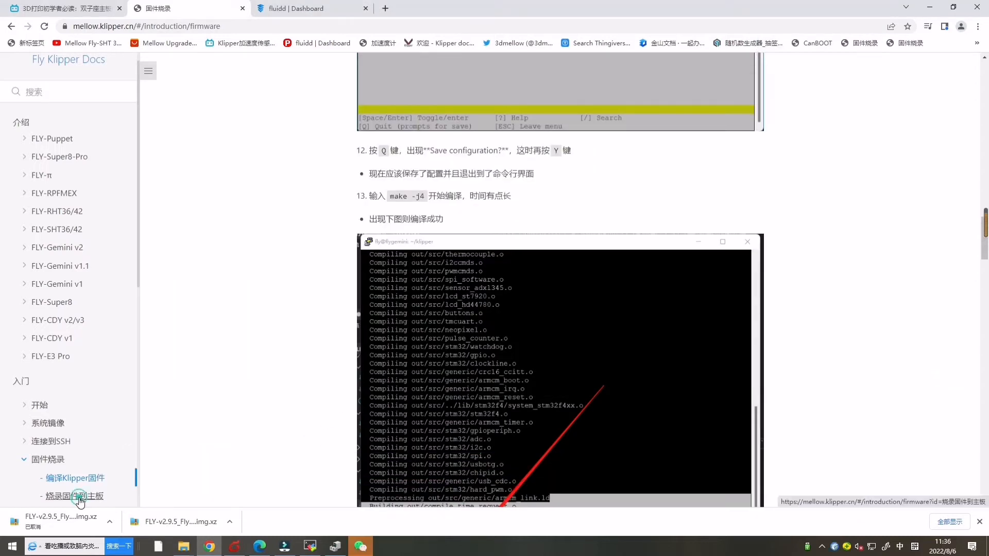
Rename klipper.bin on the F: SD card to firmware.bin and close the drive window
click(74, 496)
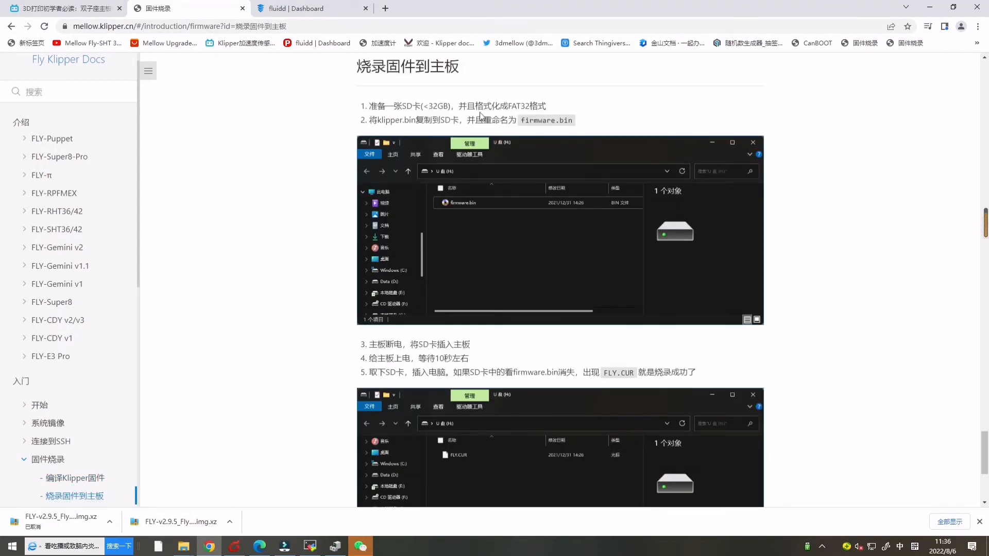
mouse_move(572, 125)
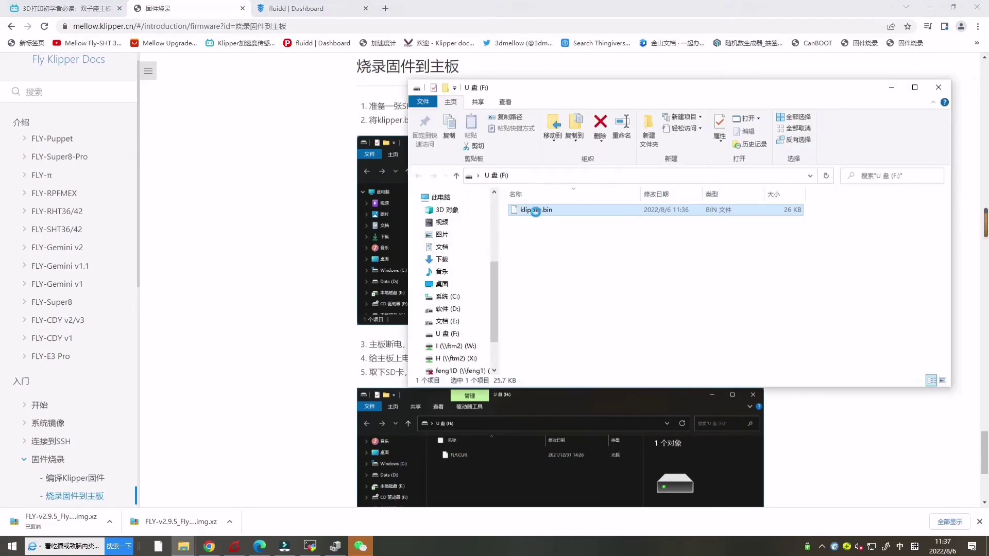
double_click(534, 209)
text(firmwar)
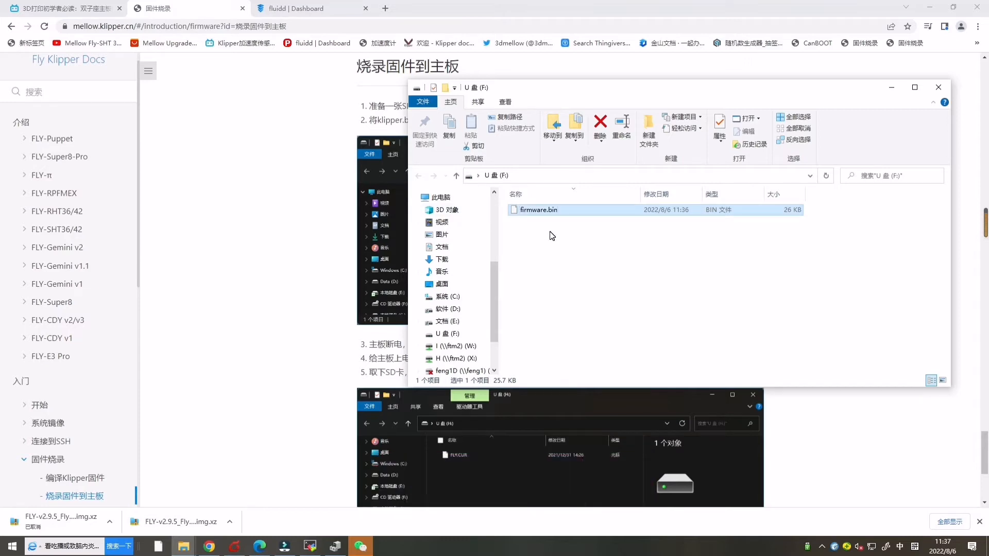
click(629, 219)
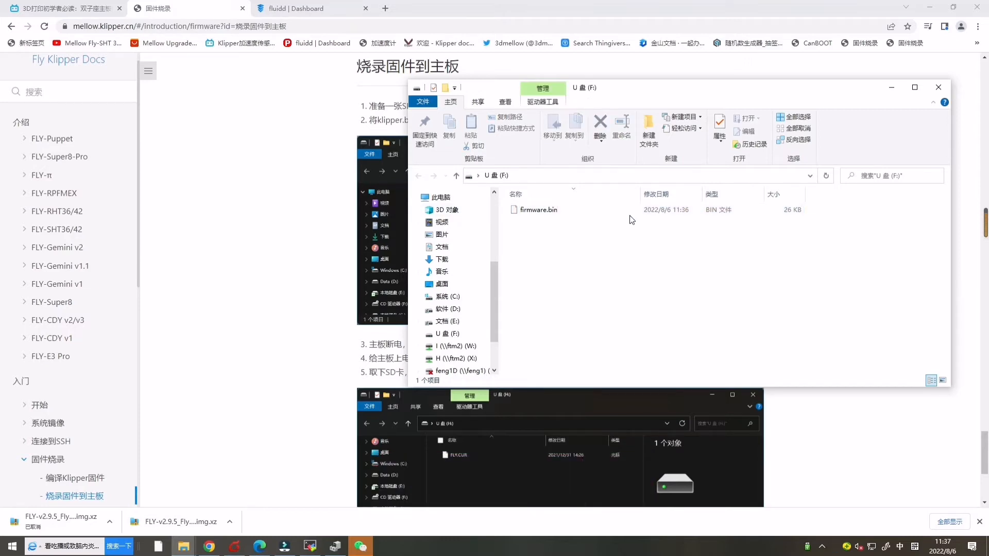
mouse_move(938, 87)
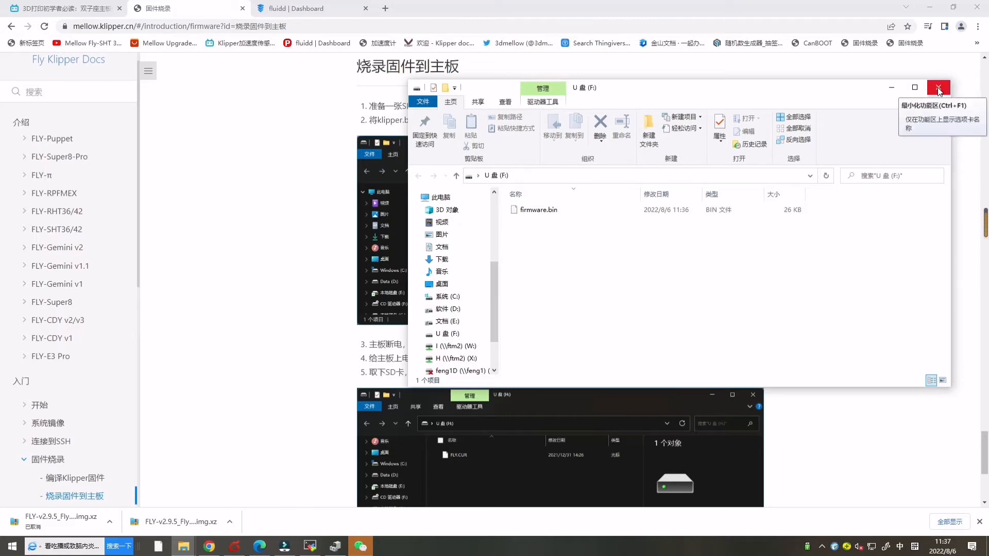
click(938, 88)
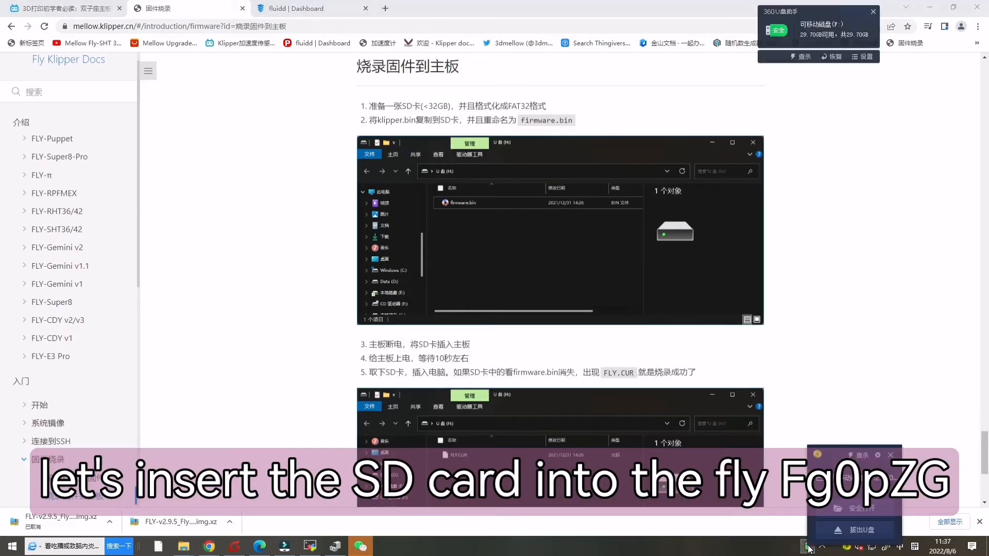
Eject the SD card from the system tray
click(855, 530)
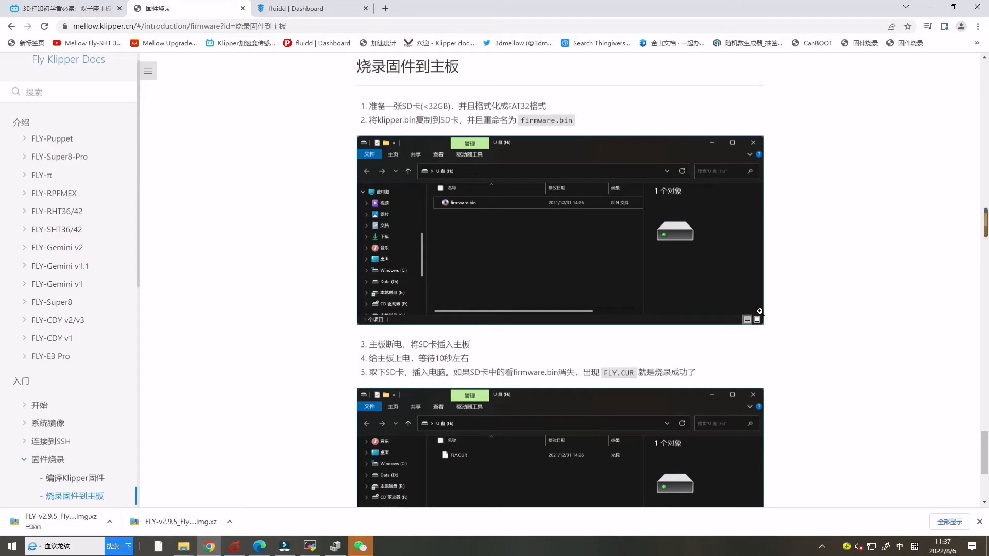
mouse_move(549, 290)
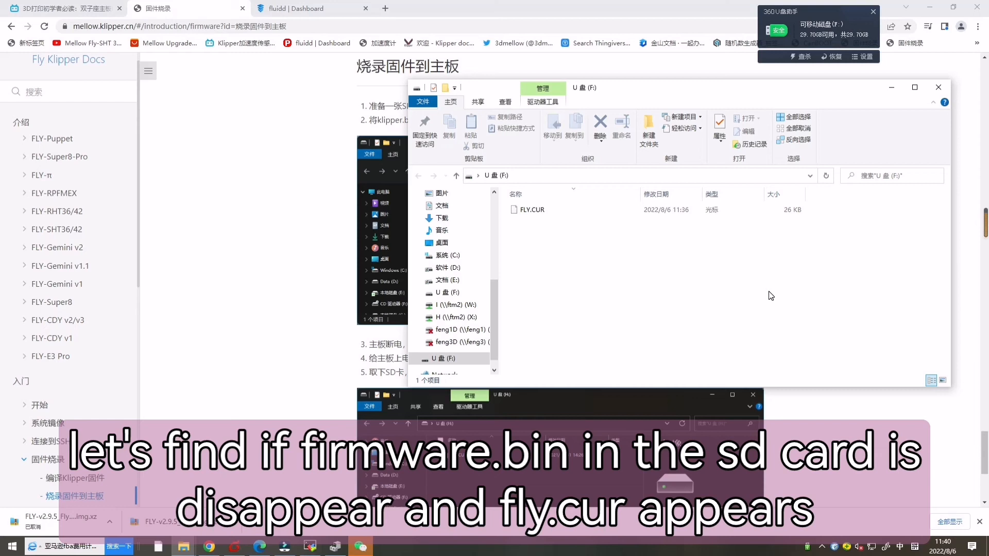
mouse_move(559, 198)
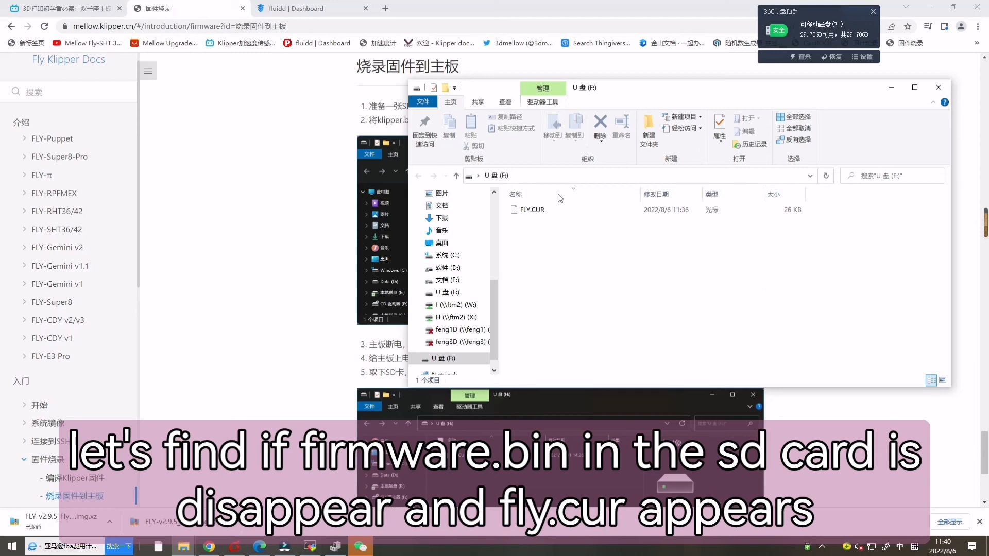